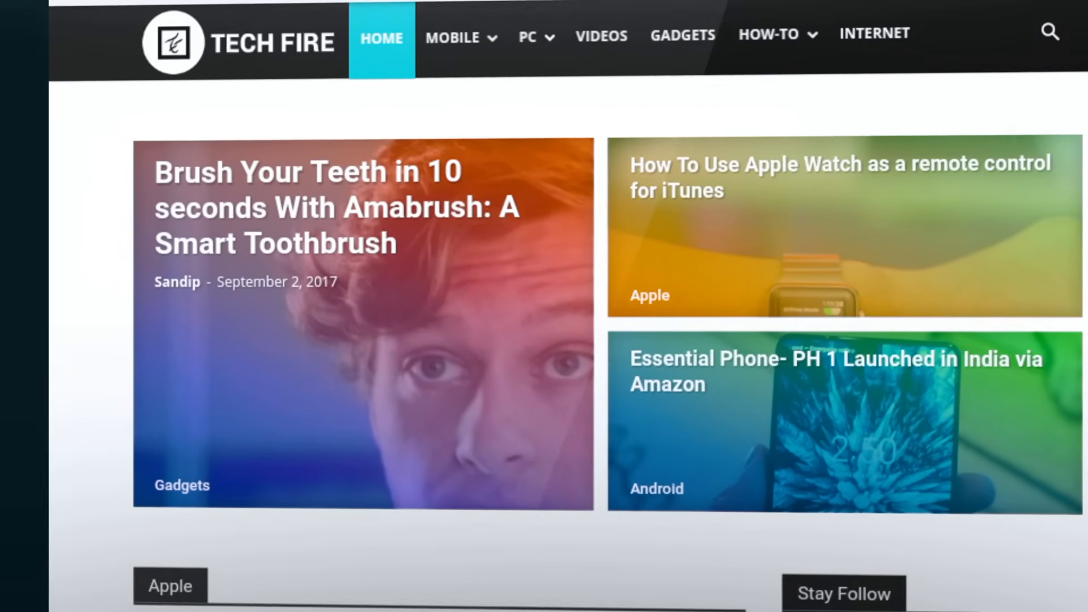
# Subscribe to the Tech Fire channel and choose All notifications from the bell menu
pyautogui.scroll(-3)
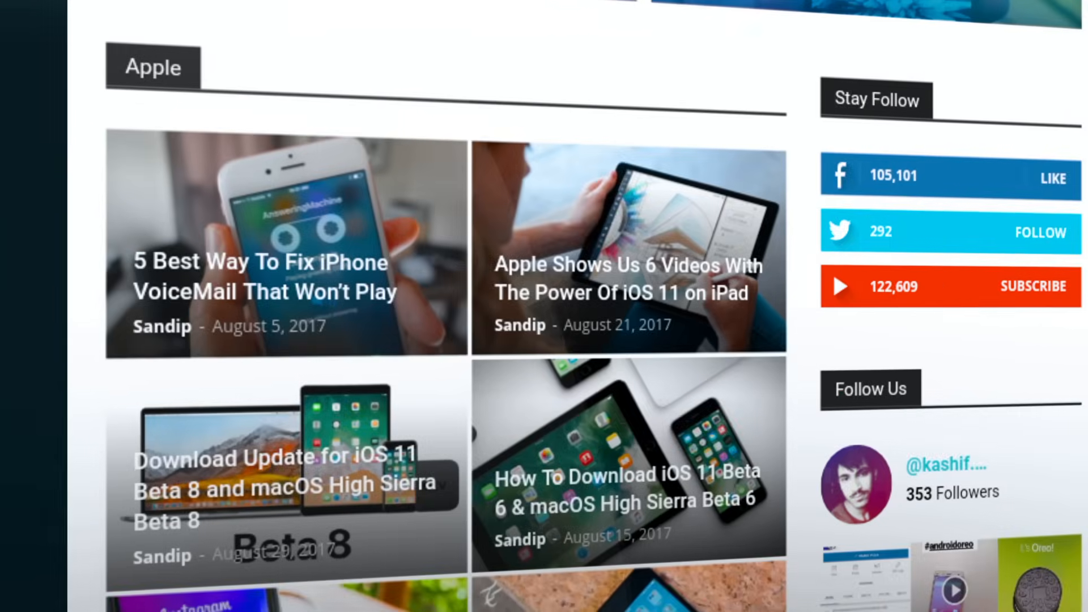
pyautogui.scroll(-3)
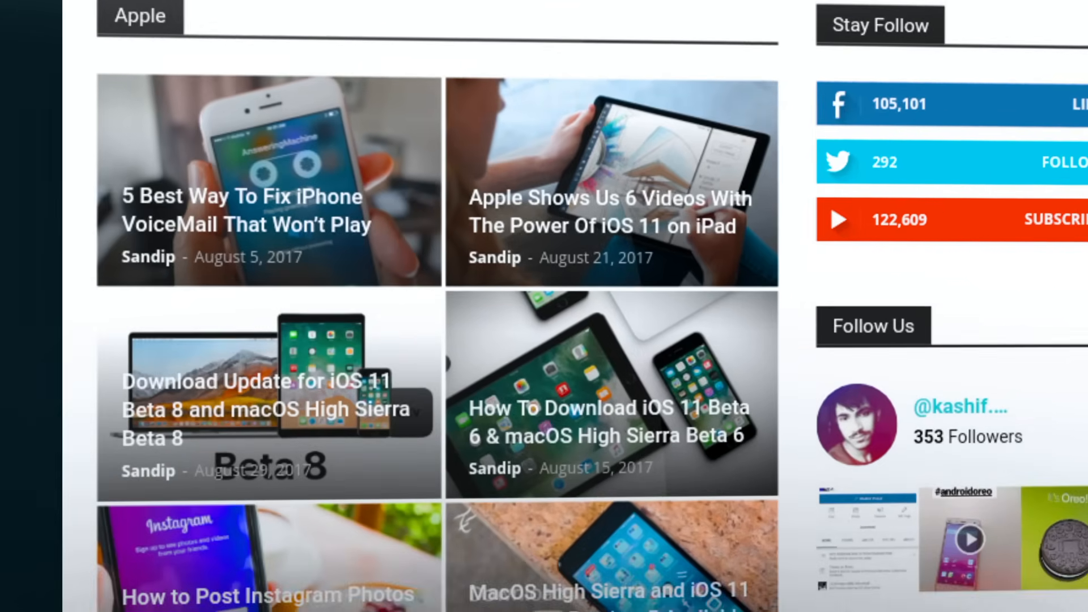
pyautogui.scroll(-3)
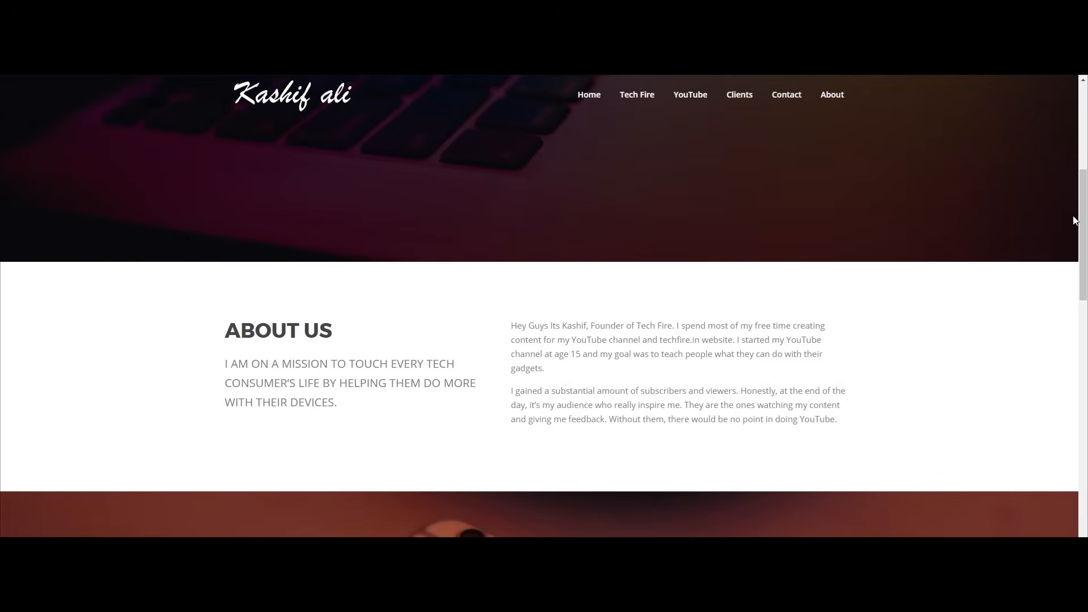
pyautogui.scroll(-3)
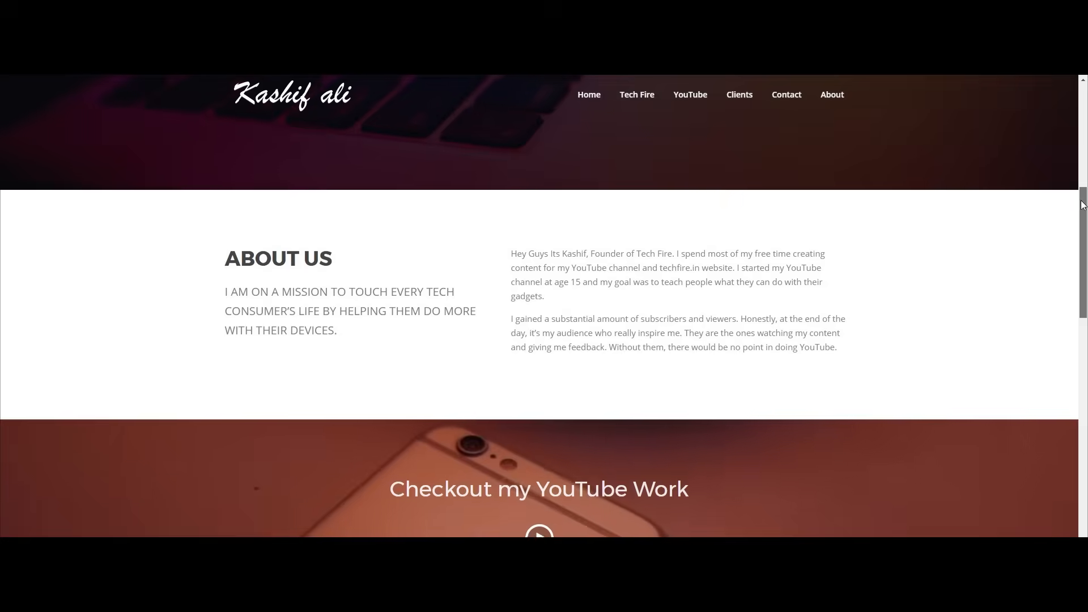
pyautogui.scroll(-3)
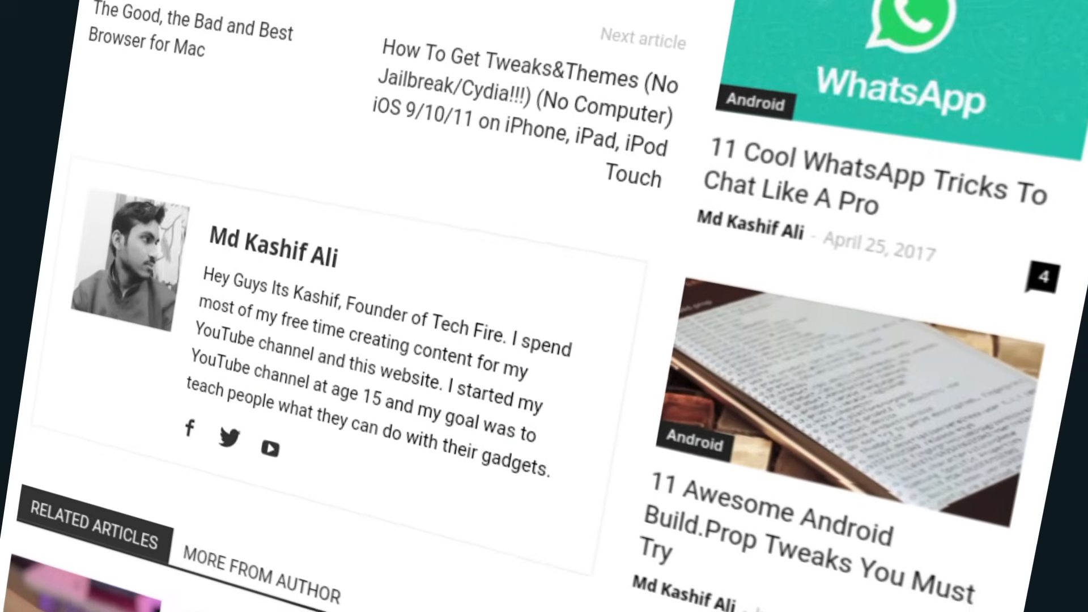
pyautogui.scroll(-3)
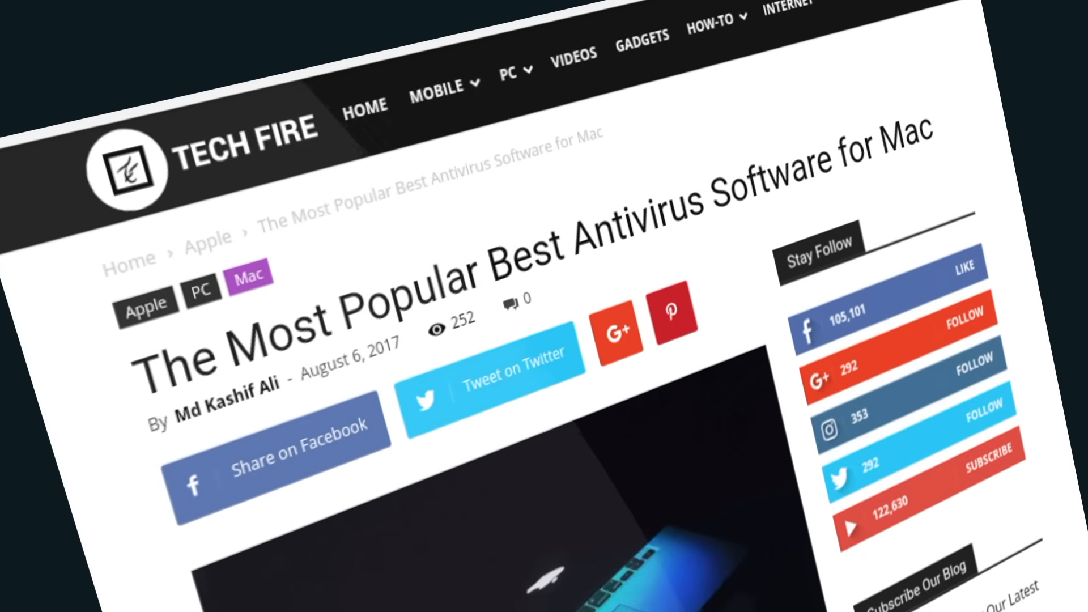
pyautogui.scroll(-3)
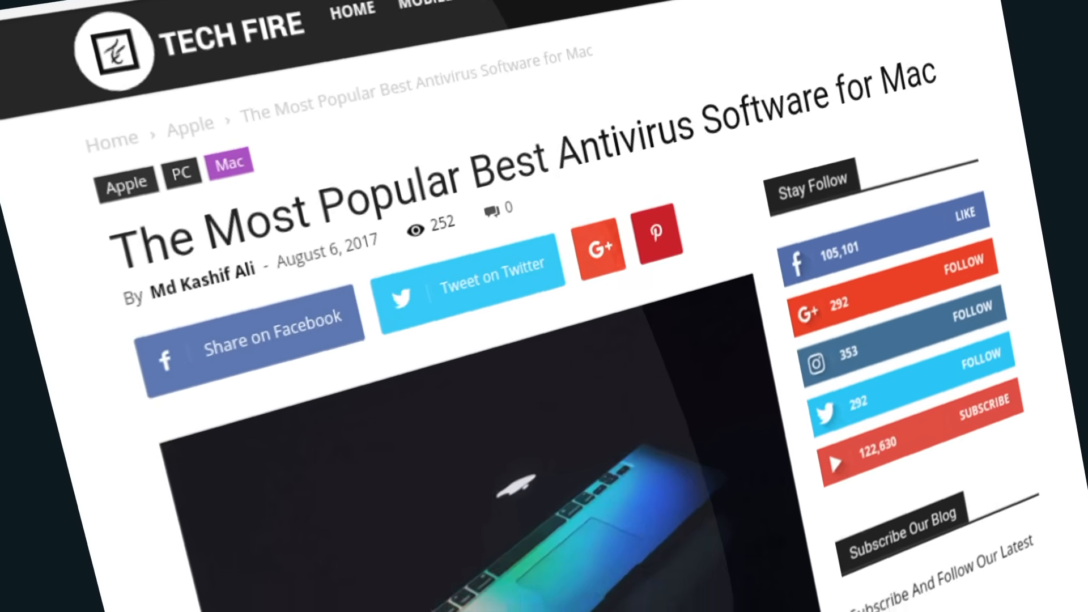
pyautogui.scroll(-3)
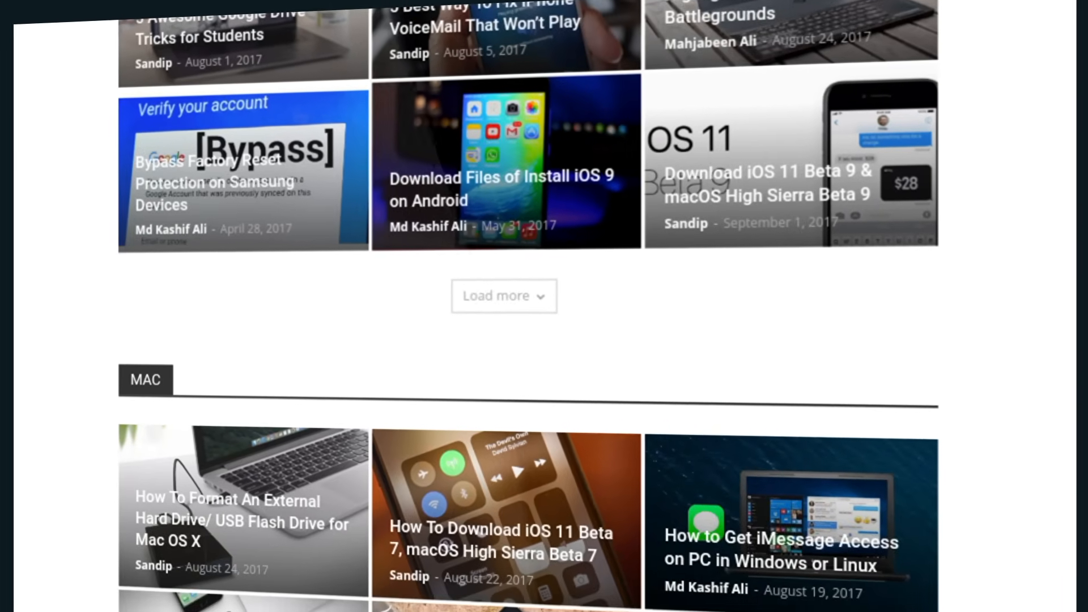
pyautogui.scroll(-3)
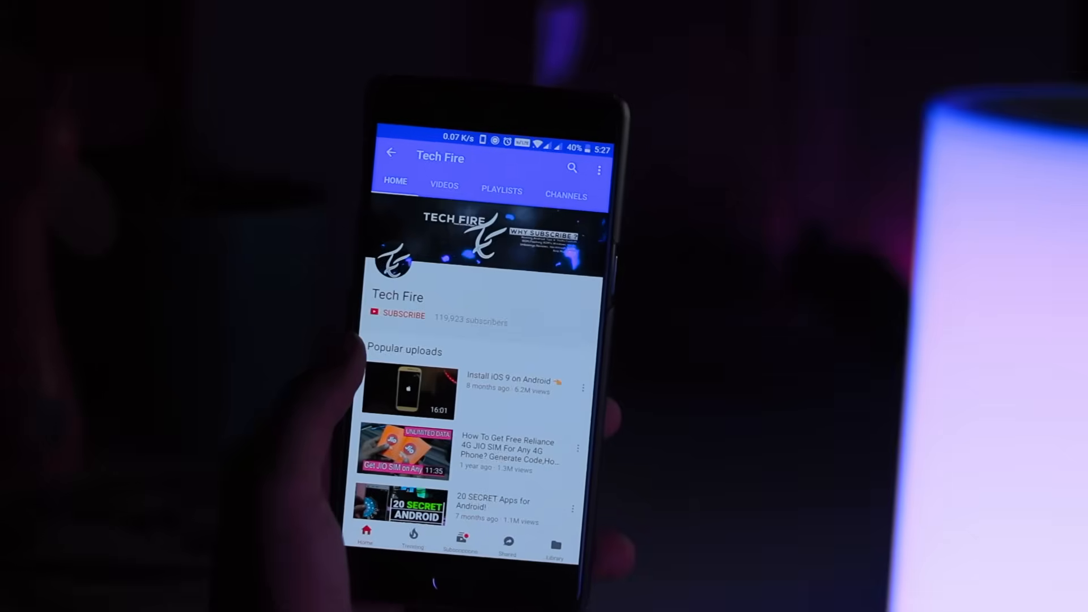
pyautogui.click(398, 314)
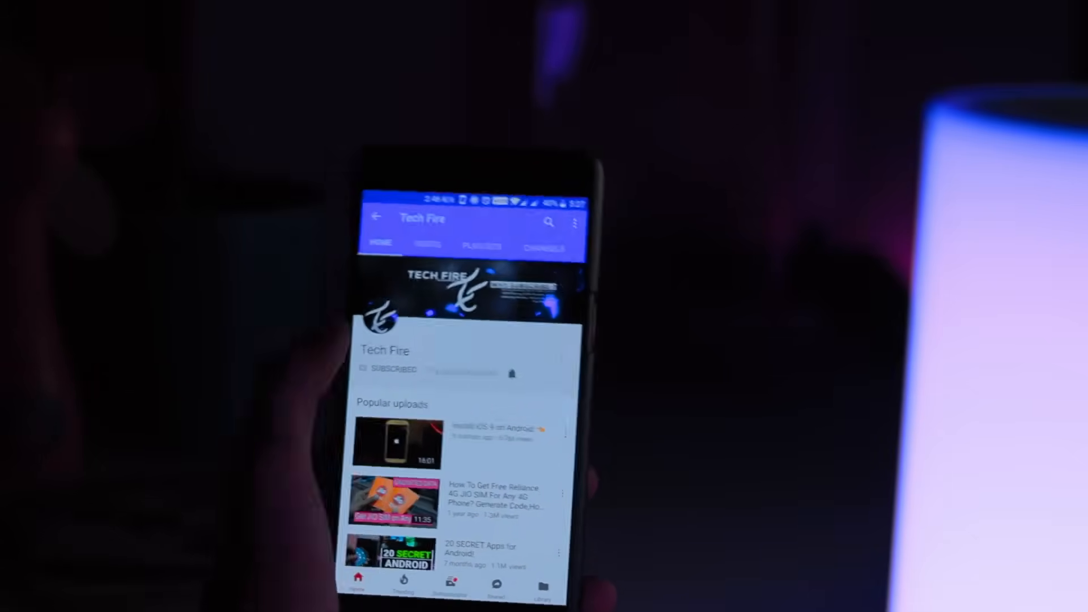
pyautogui.click(512, 373)
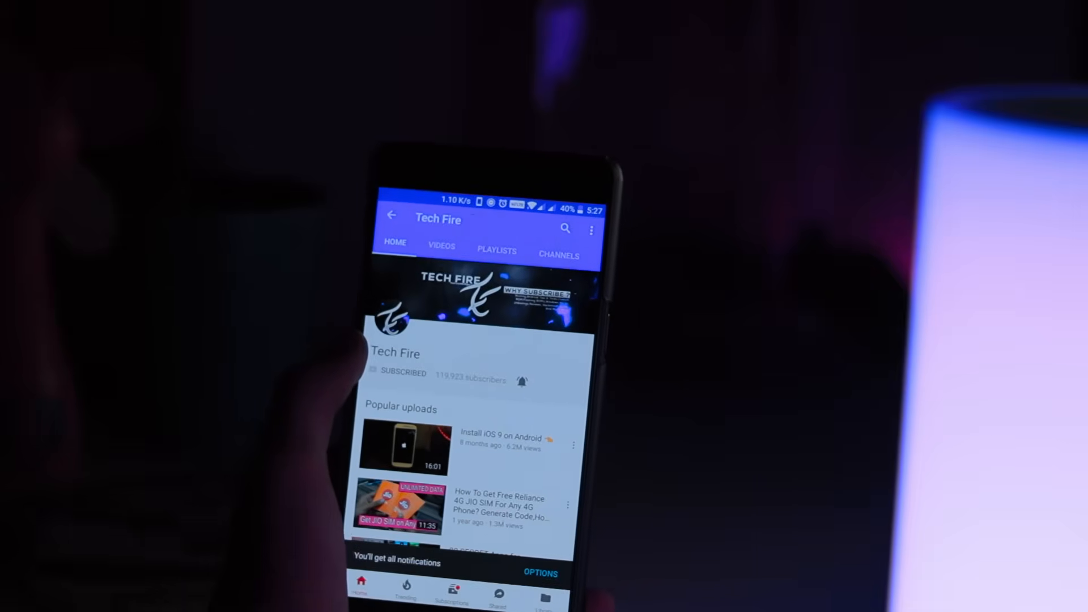
pyautogui.click(521, 380)
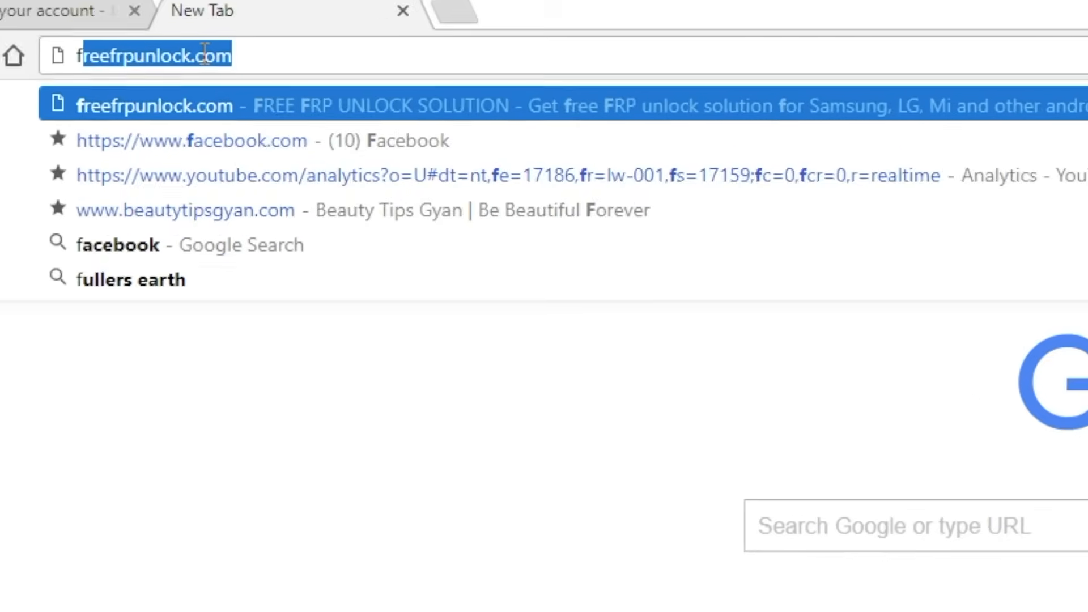
# Search Google for freenom from the address bar
pyautogui.write('freenom&rlz=1C1CHZL_enIN724IN724&oq=freeno&aqs=chrome.1')
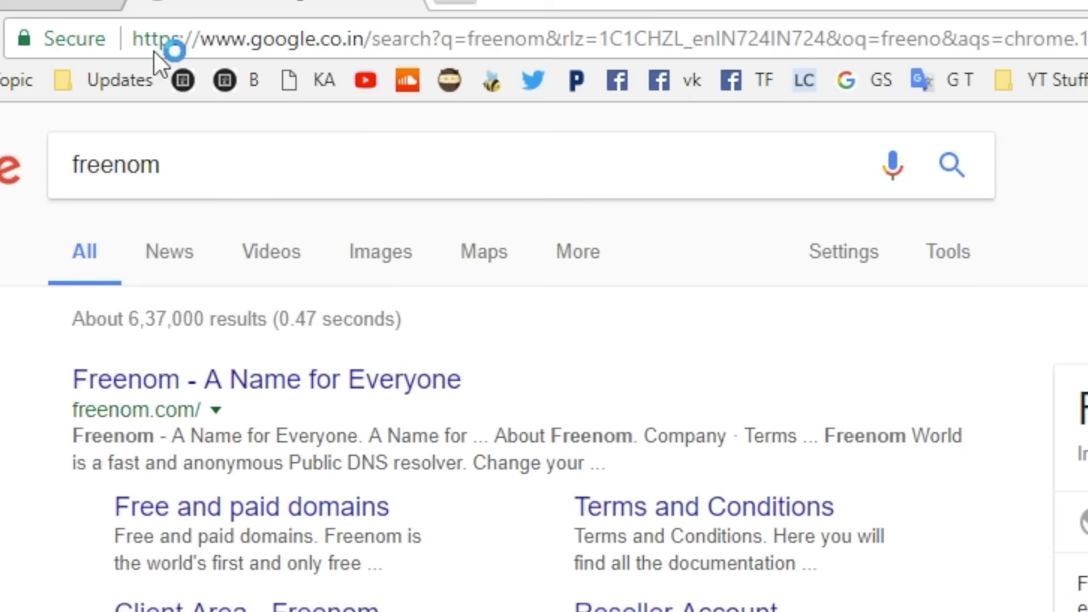
pyautogui.moveTo(122, 310)
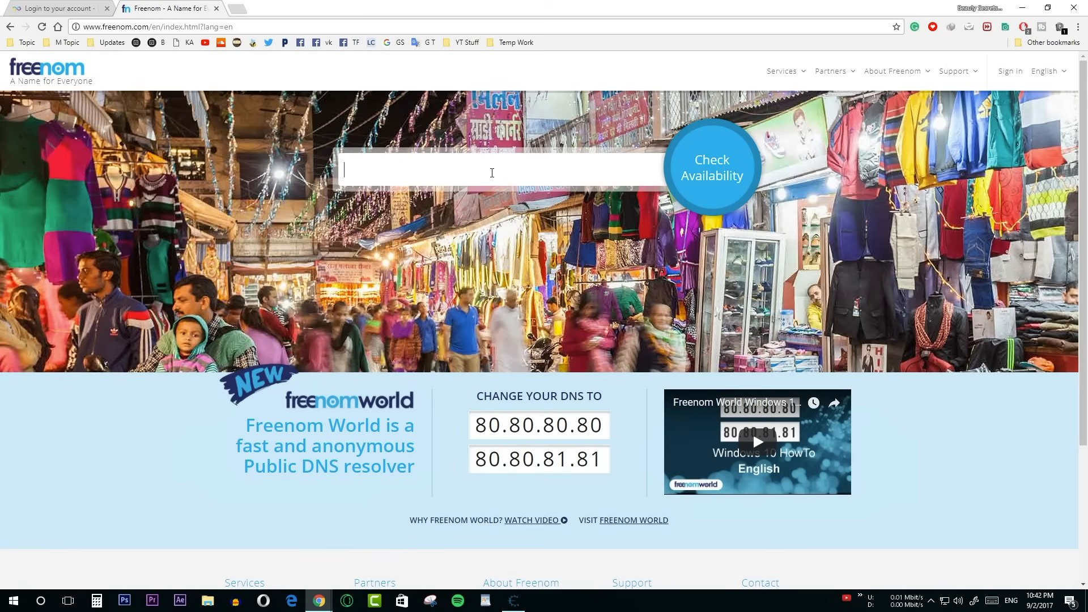
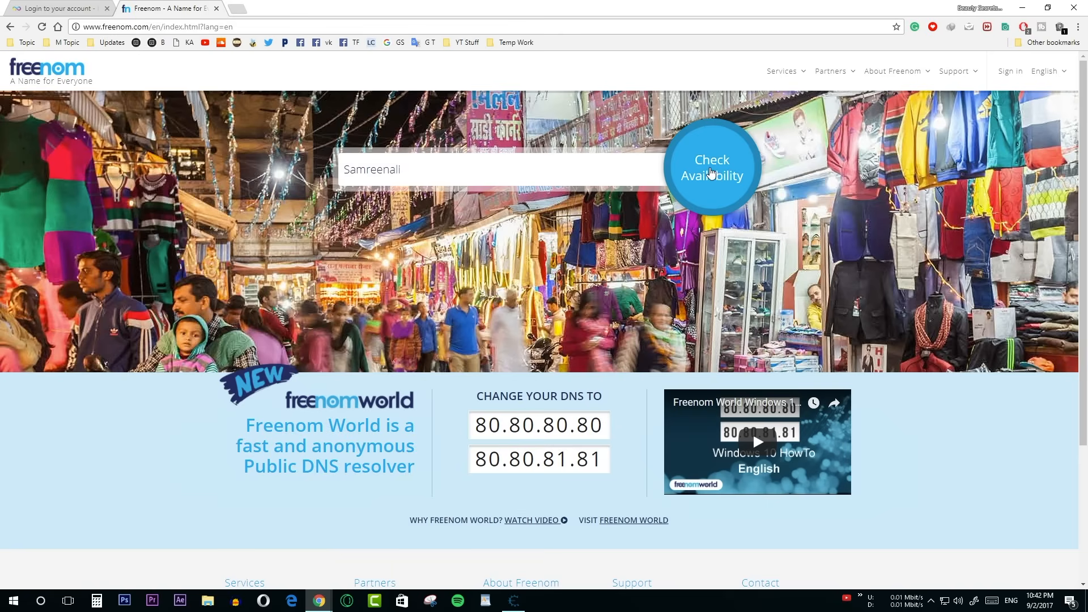
pyautogui.click(711, 166)
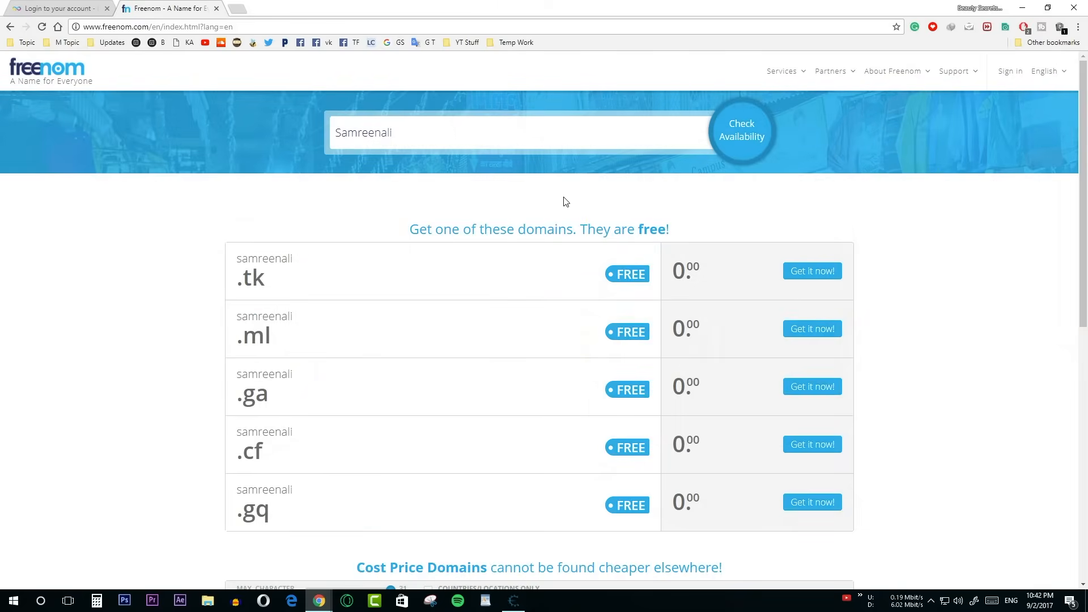
pyautogui.scroll(-3)
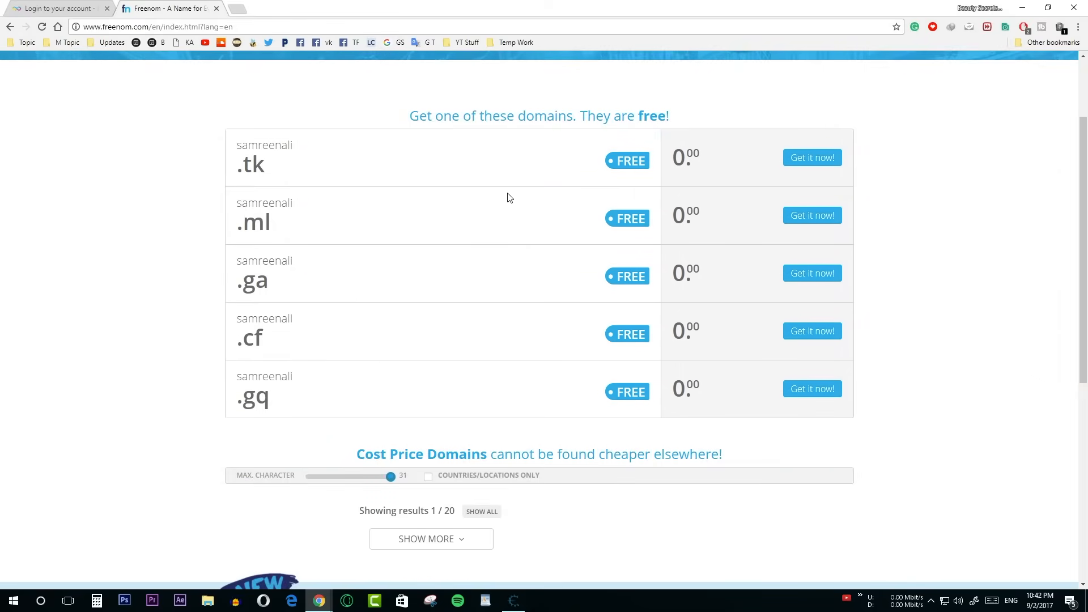
pyautogui.moveTo(284, 160)
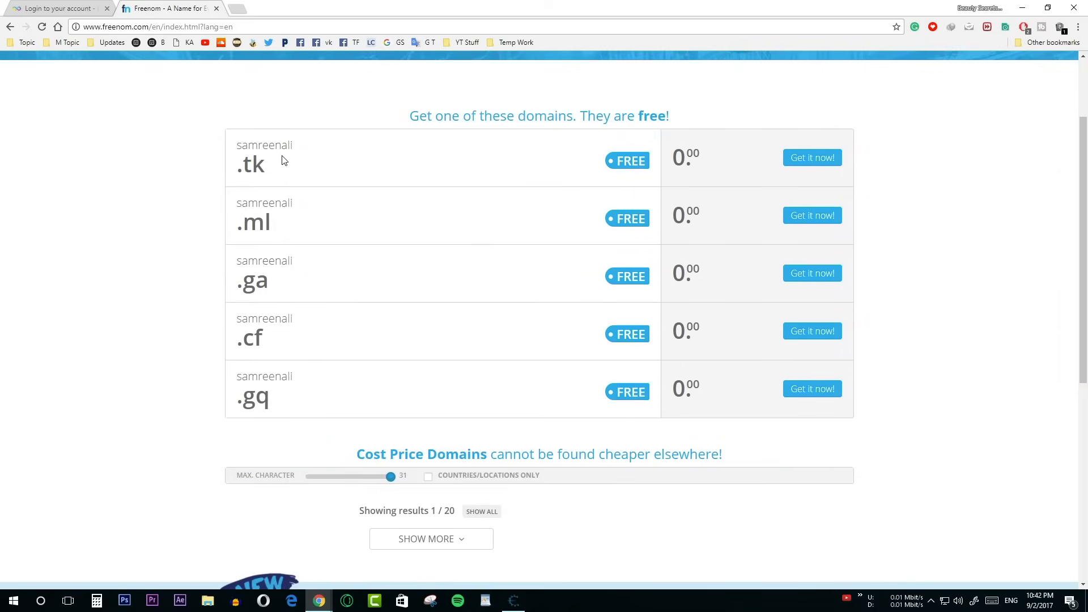
pyautogui.scroll(-3)
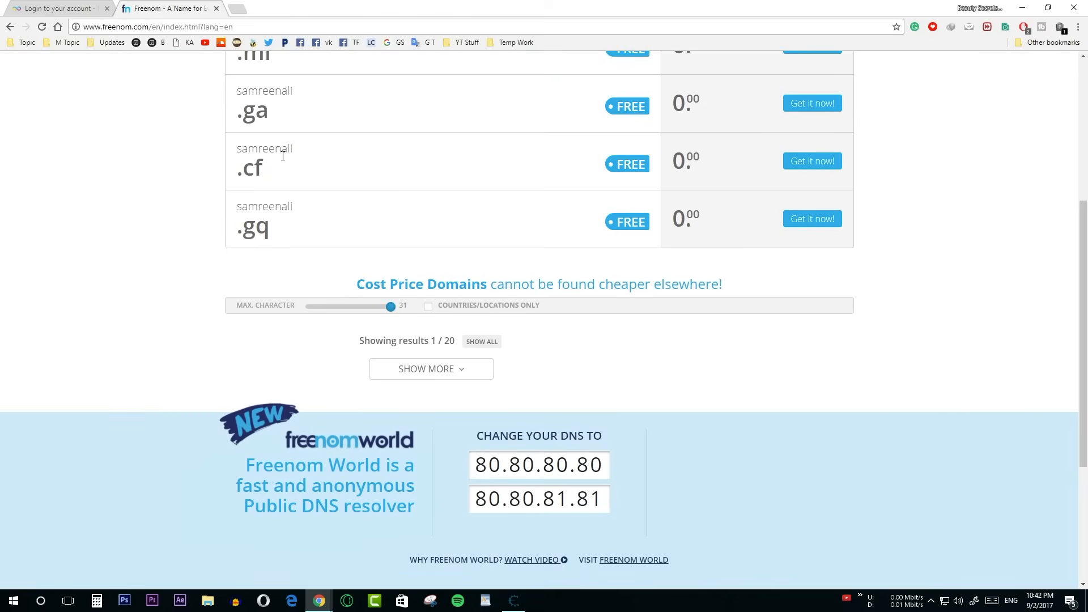
pyautogui.scroll(3)
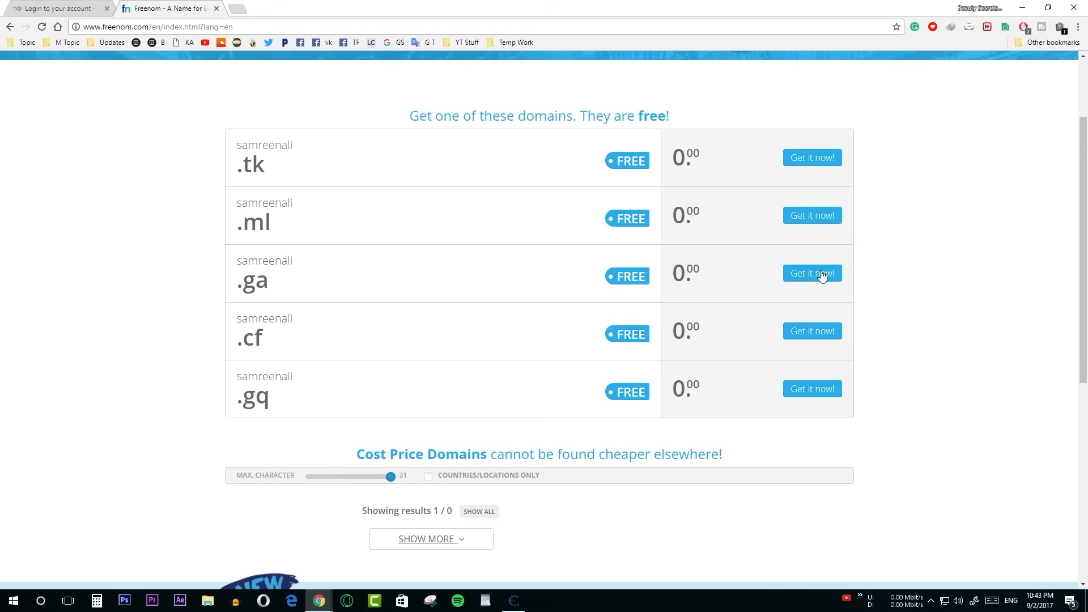
pyautogui.click(812, 273)
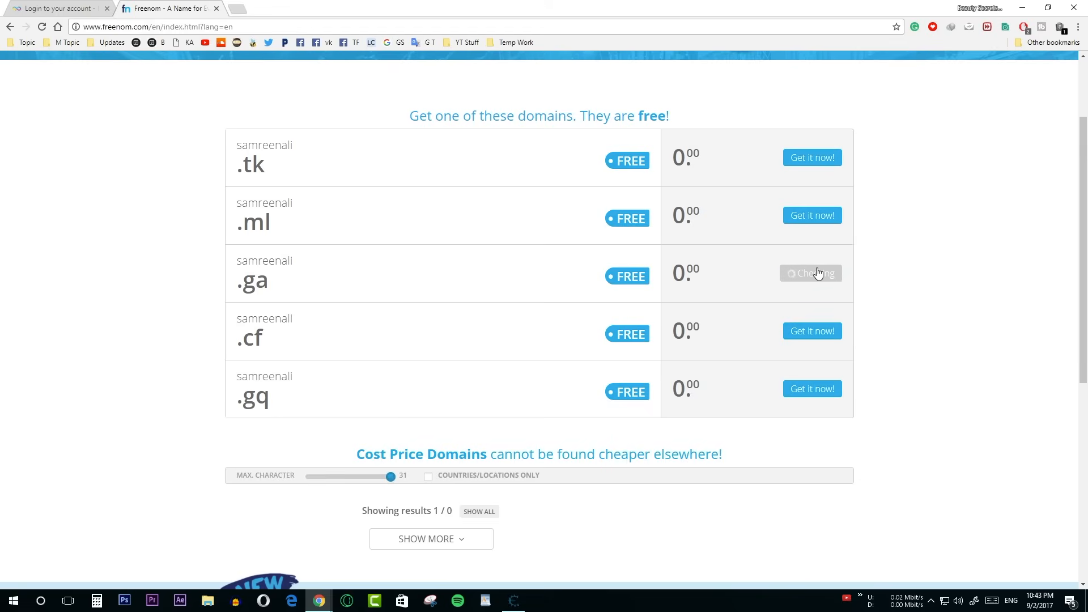
pyautogui.click(811, 273)
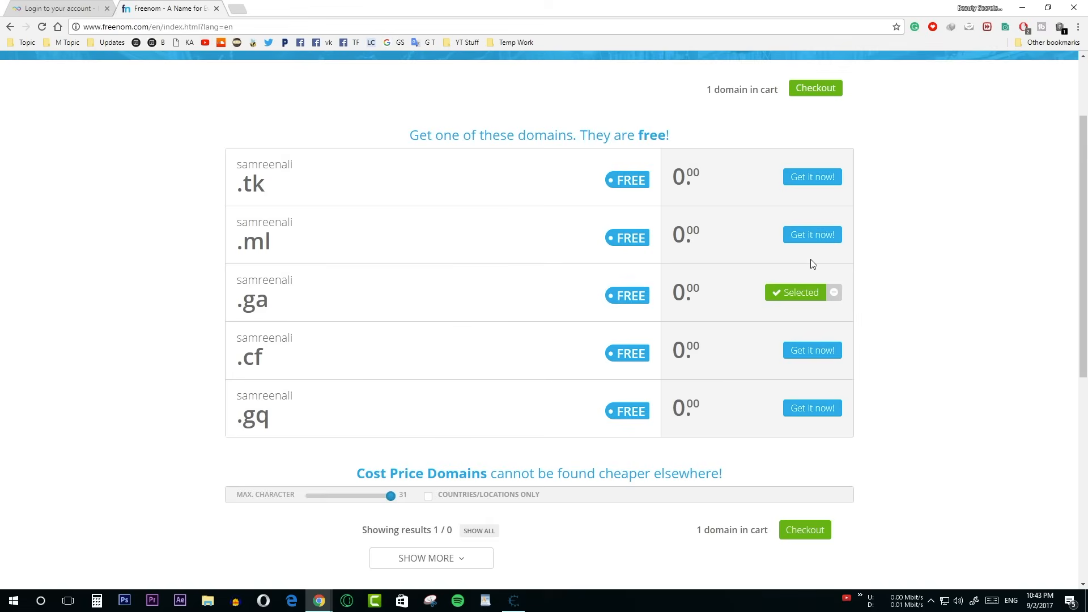
pyautogui.click(815, 88)
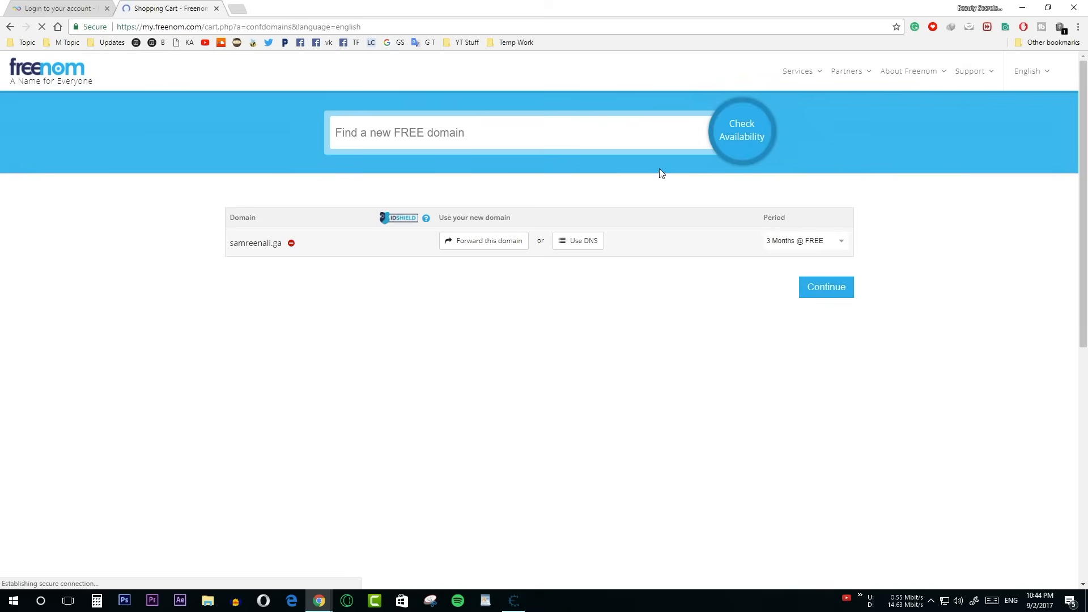
pyautogui.moveTo(238, 257)
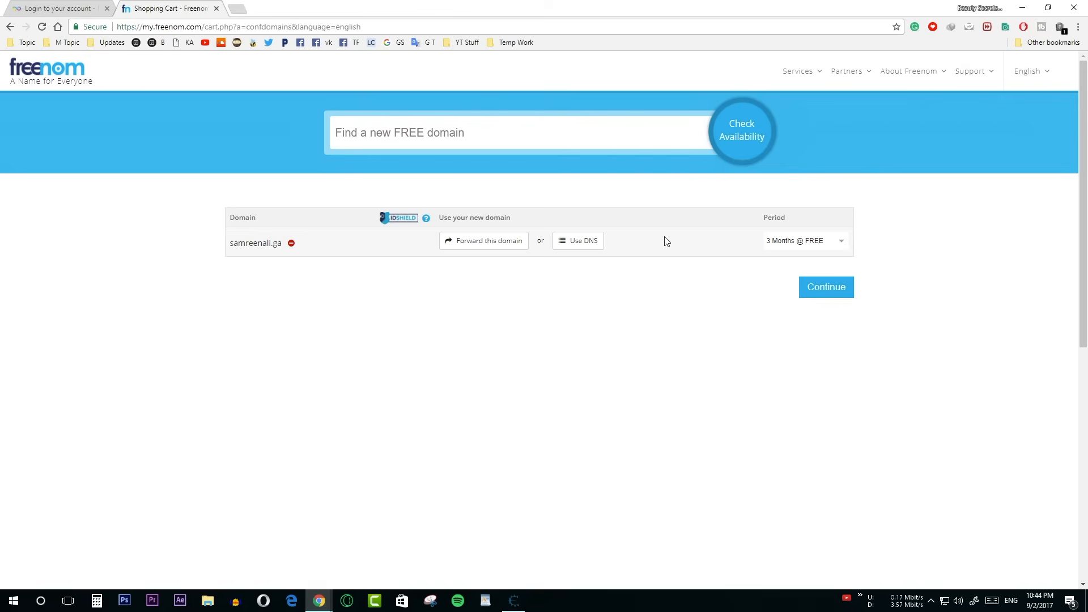
pyautogui.click(804, 240)
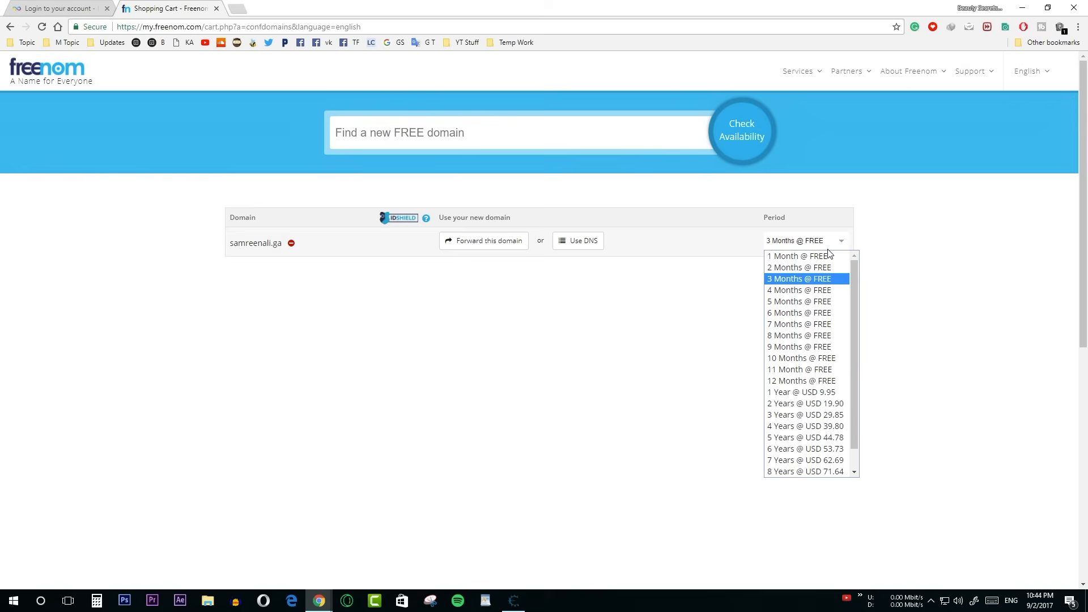
pyautogui.click(801, 381)
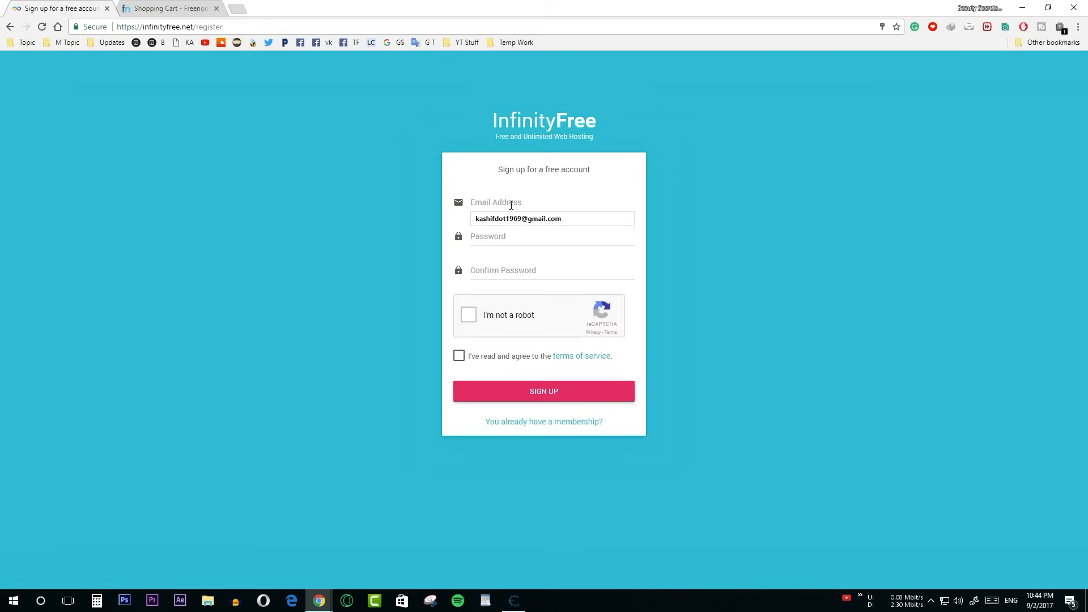
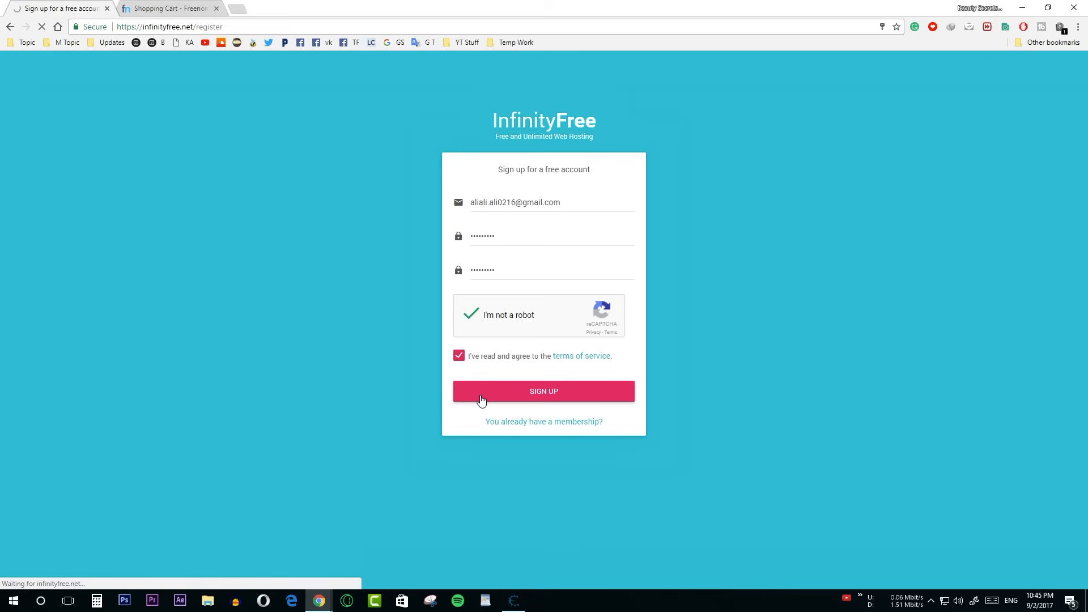
pyautogui.click(542, 391)
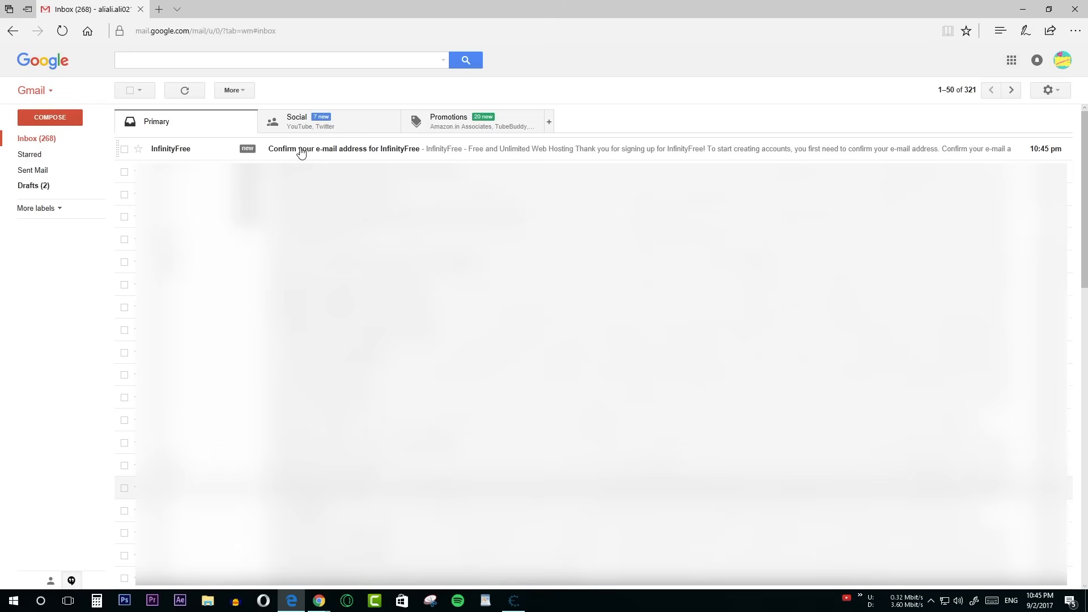
# Open InfinityFree's confirmation email in Gmail and confirm the e-mail address
pyautogui.click(342, 149)
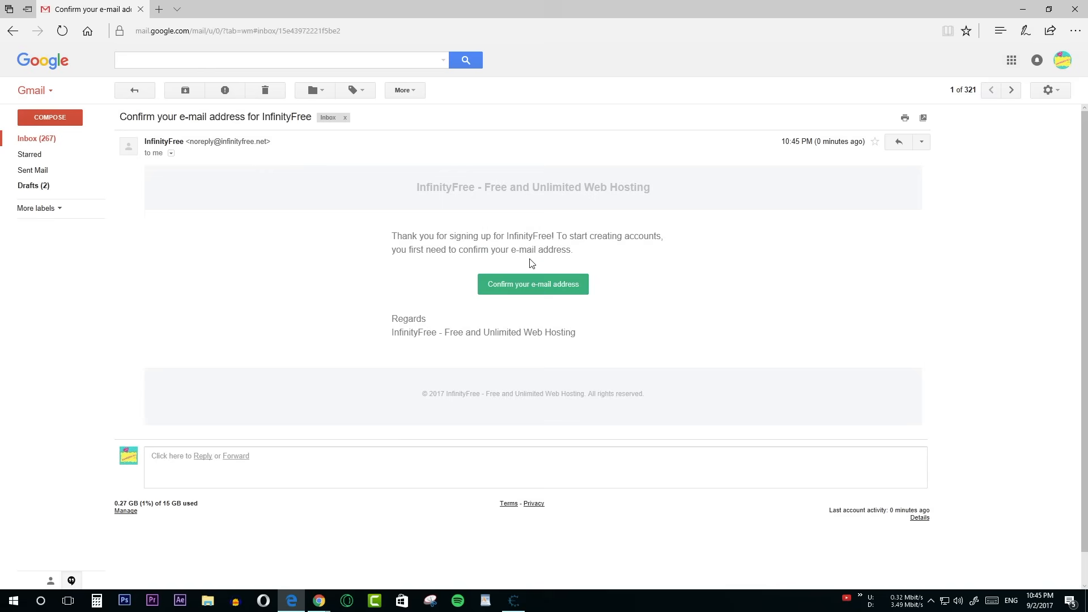
pyautogui.click(532, 283)
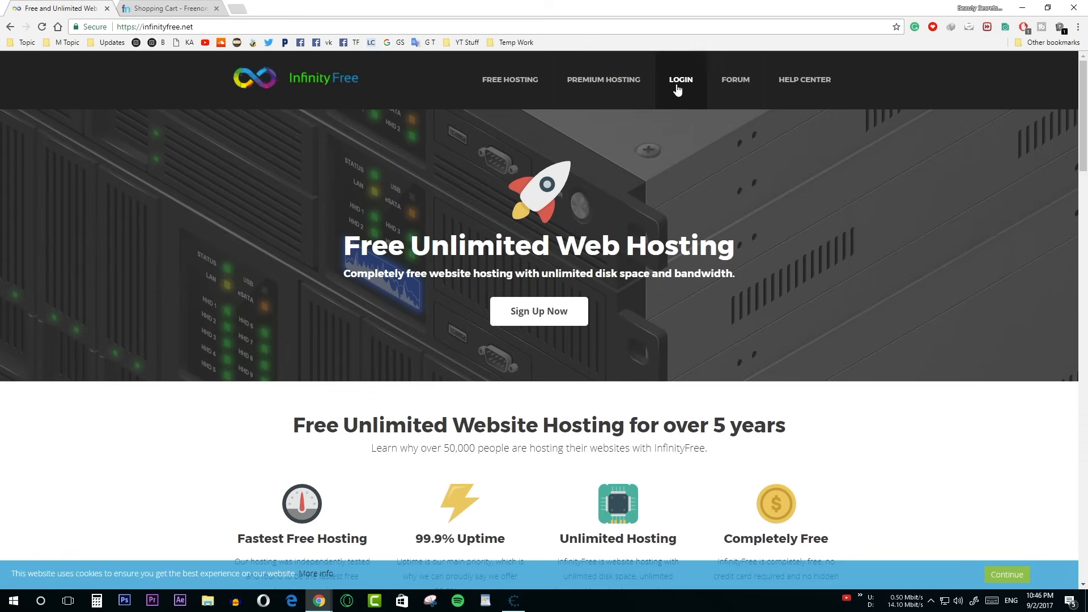
# Log in to the InfinityFree client area and start creating a new hosting account
pyautogui.click(679, 80)
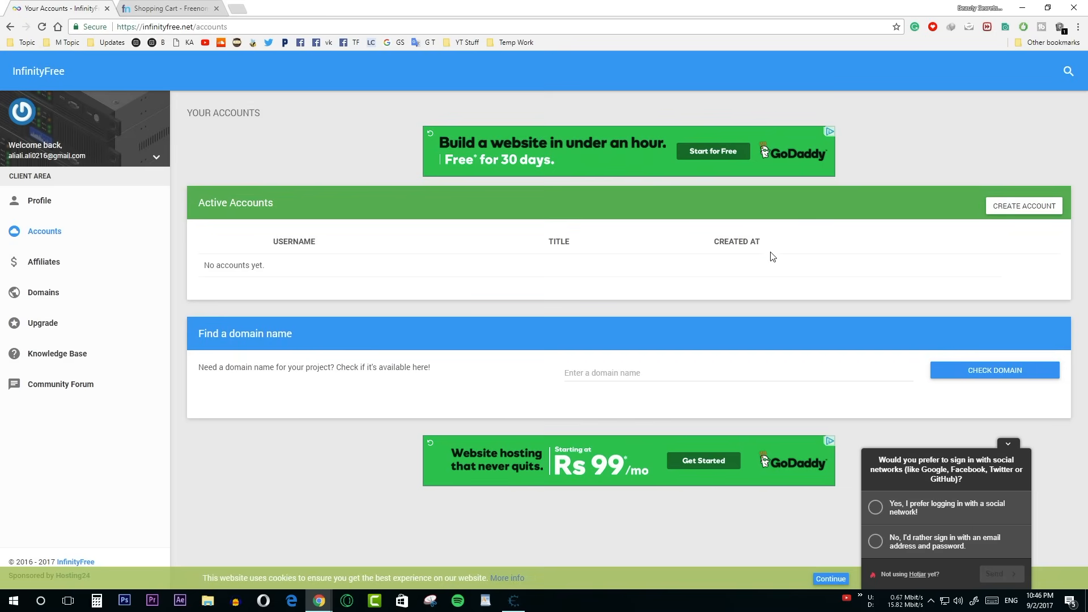
pyautogui.moveTo(1022, 205)
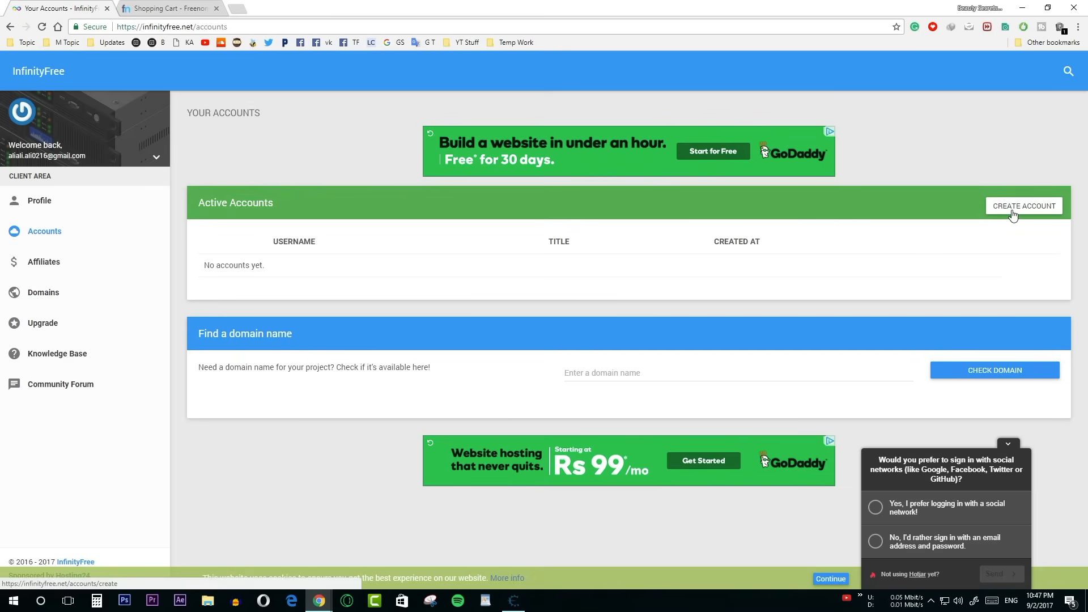
pyautogui.click(1022, 205)
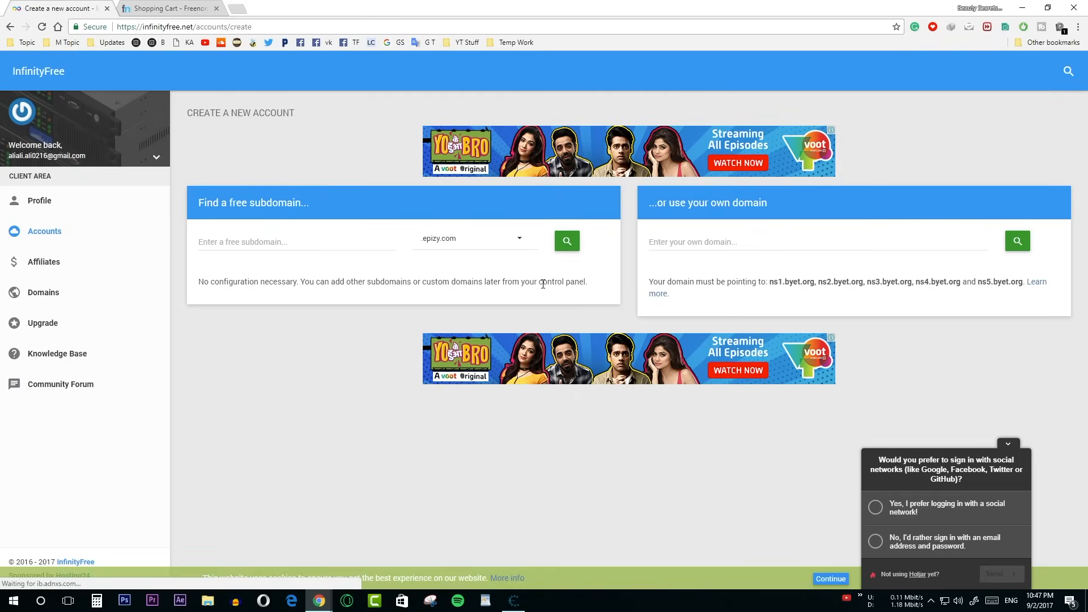
pyautogui.click(817, 241)
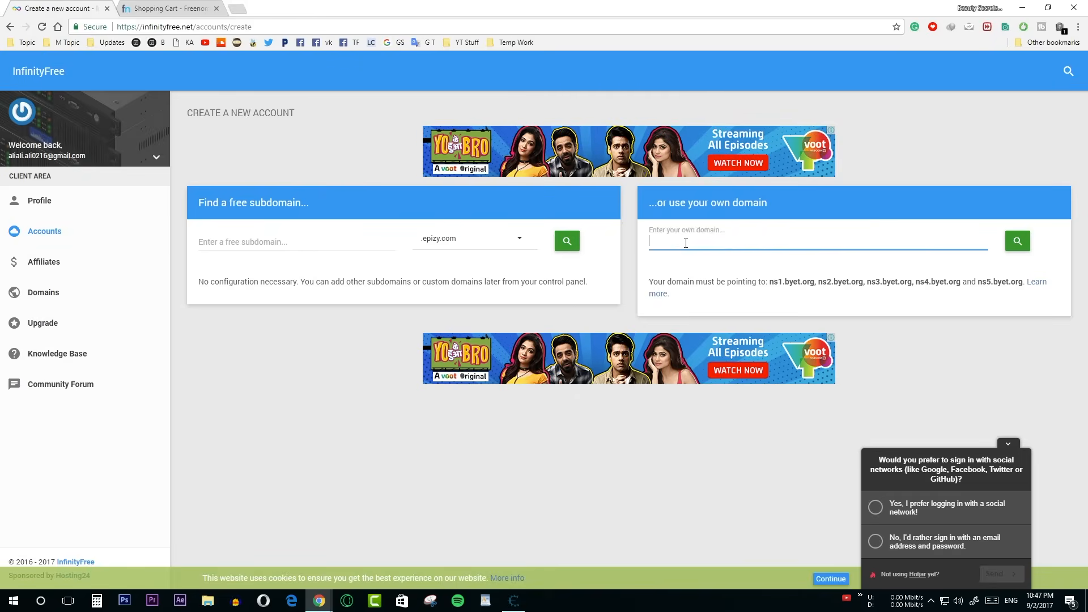
pyautogui.click(1017, 240)
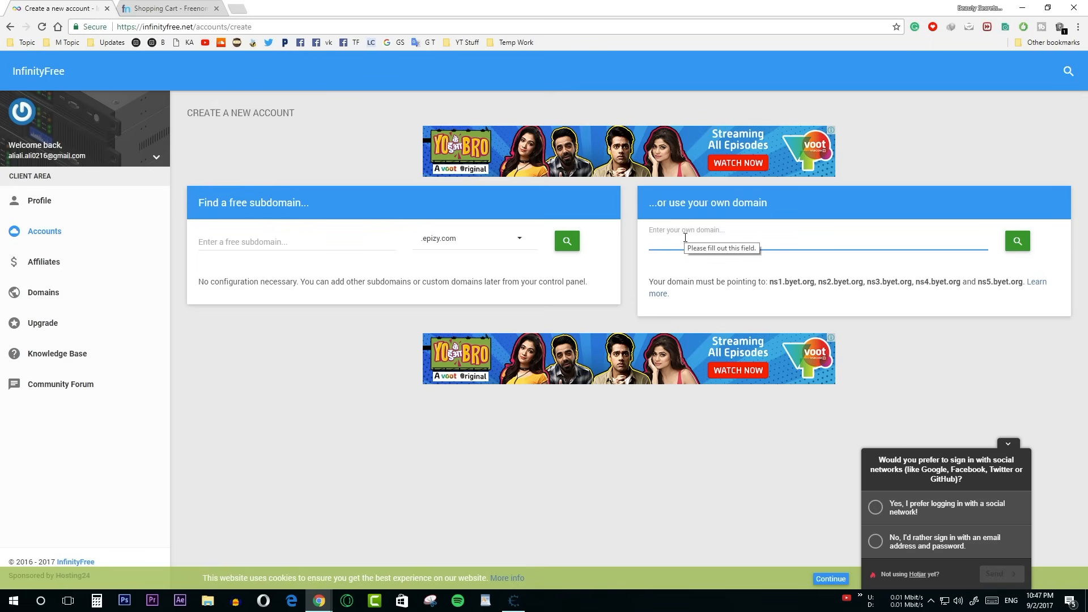
pyautogui.click(166, 7)
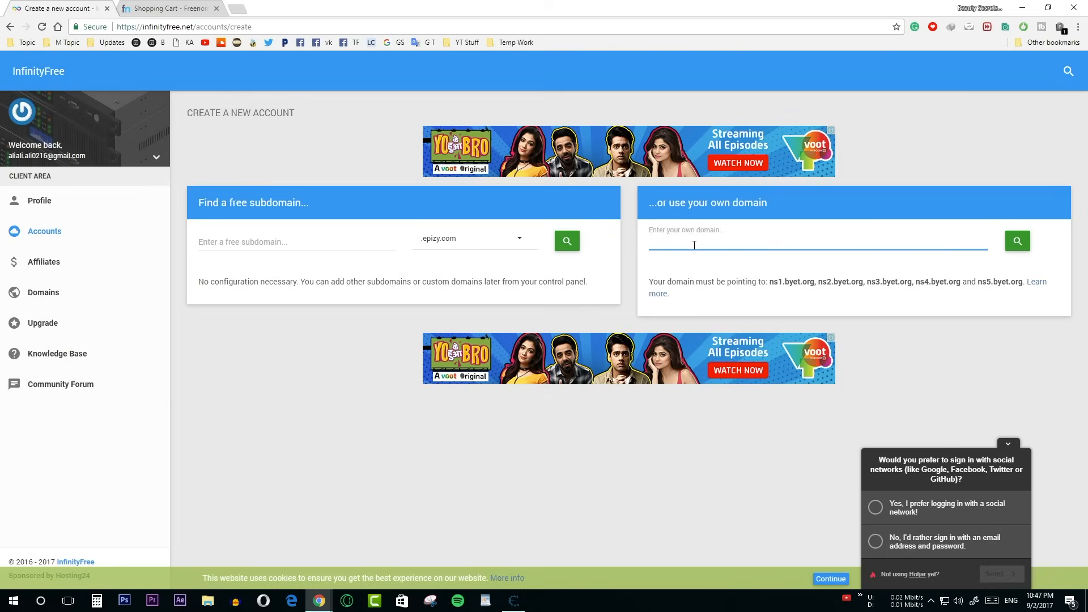
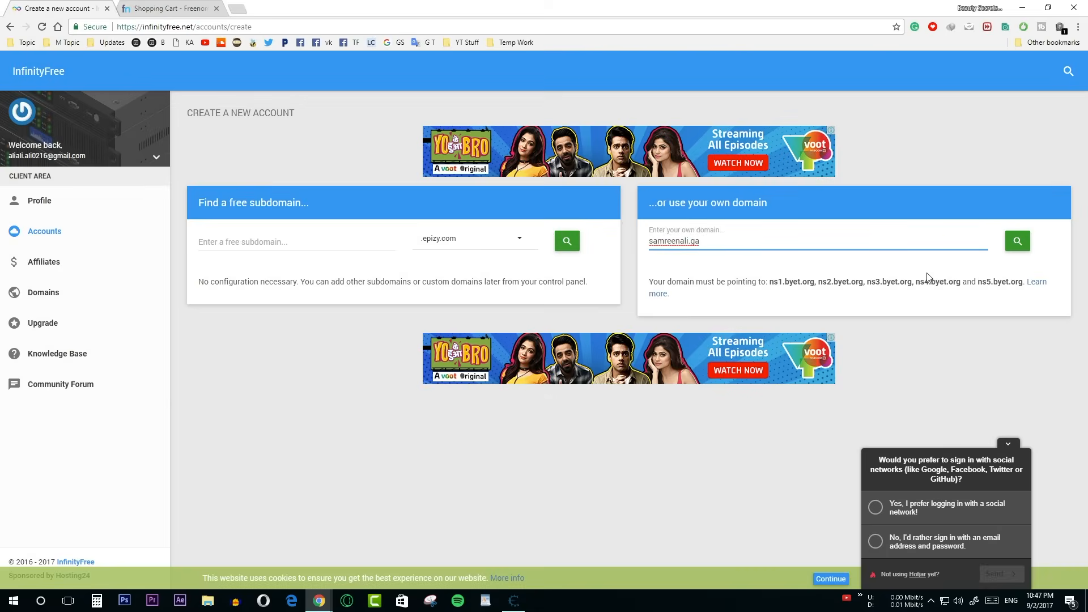
pyautogui.doubleClick(790, 282)
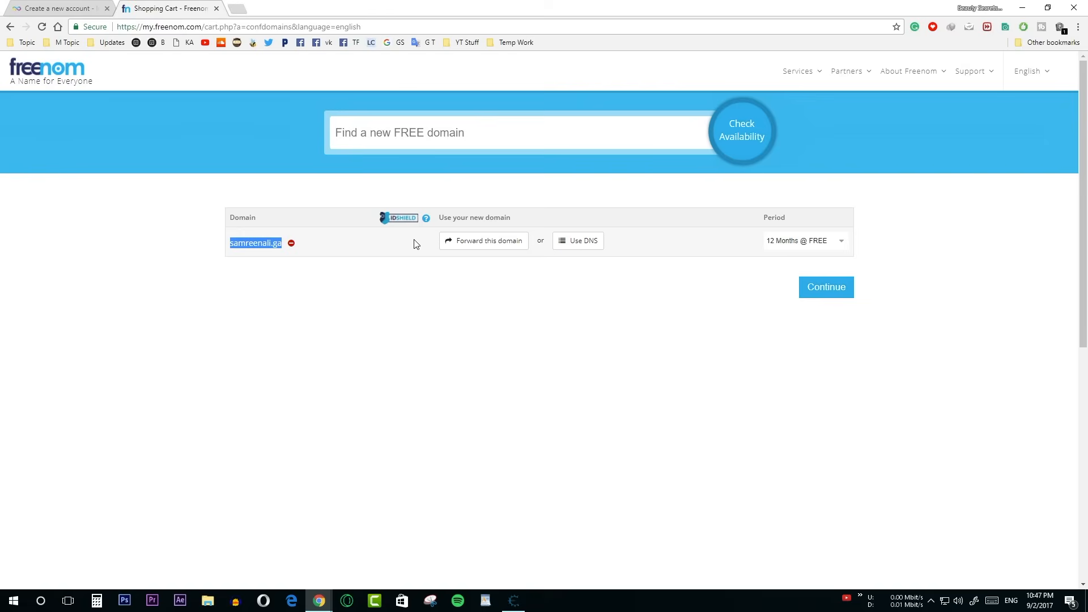
# Use your own DNS with nameservers ns1.byet.org and ns2.byet.org and continue to checkout
pyautogui.click(576, 240)
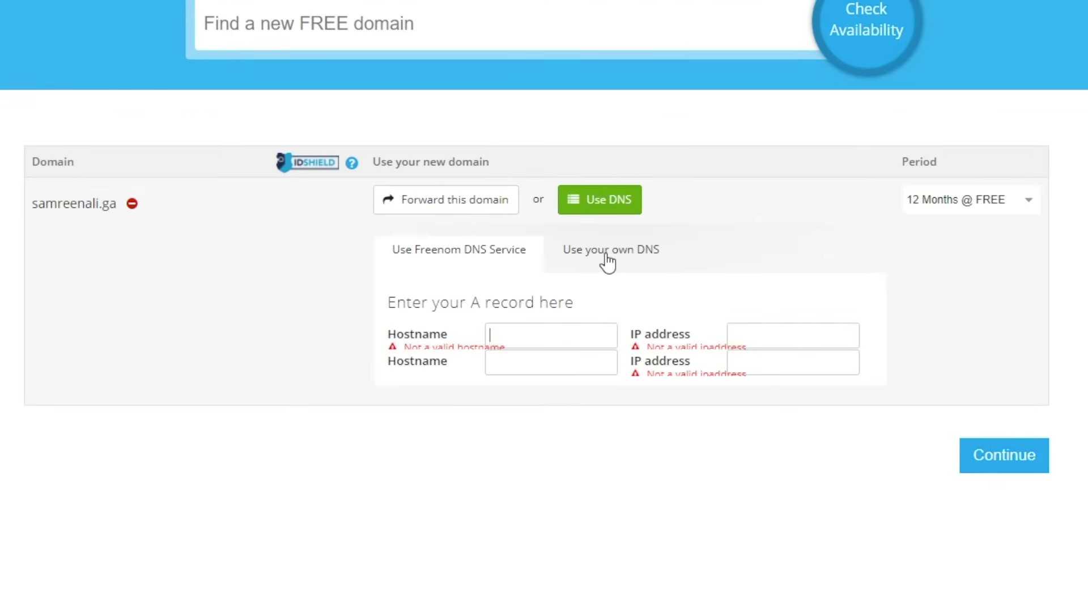
pyautogui.click(609, 249)
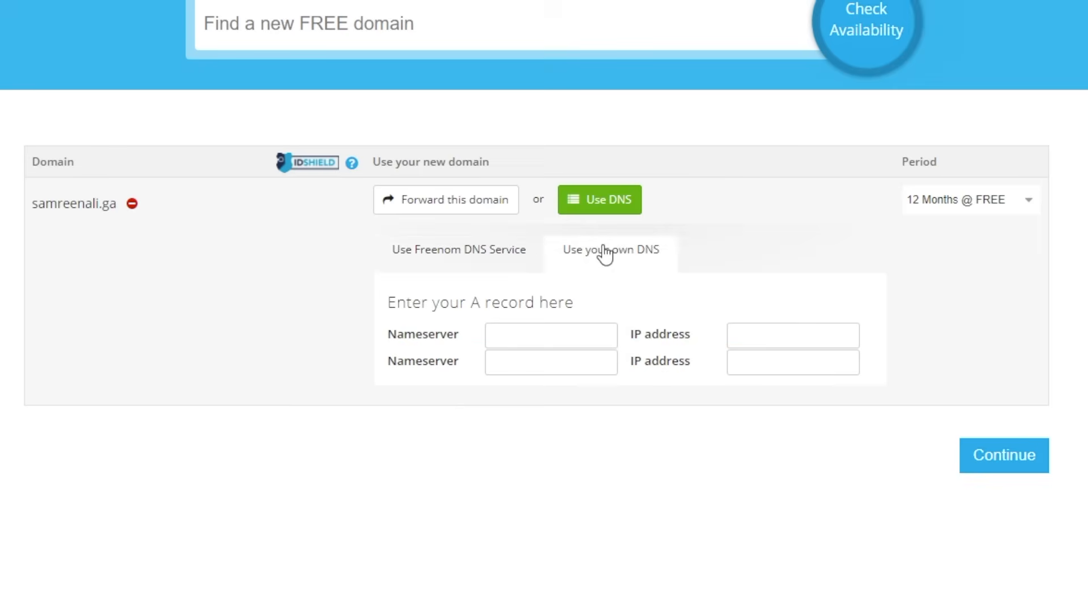
pyautogui.moveTo(498, 258)
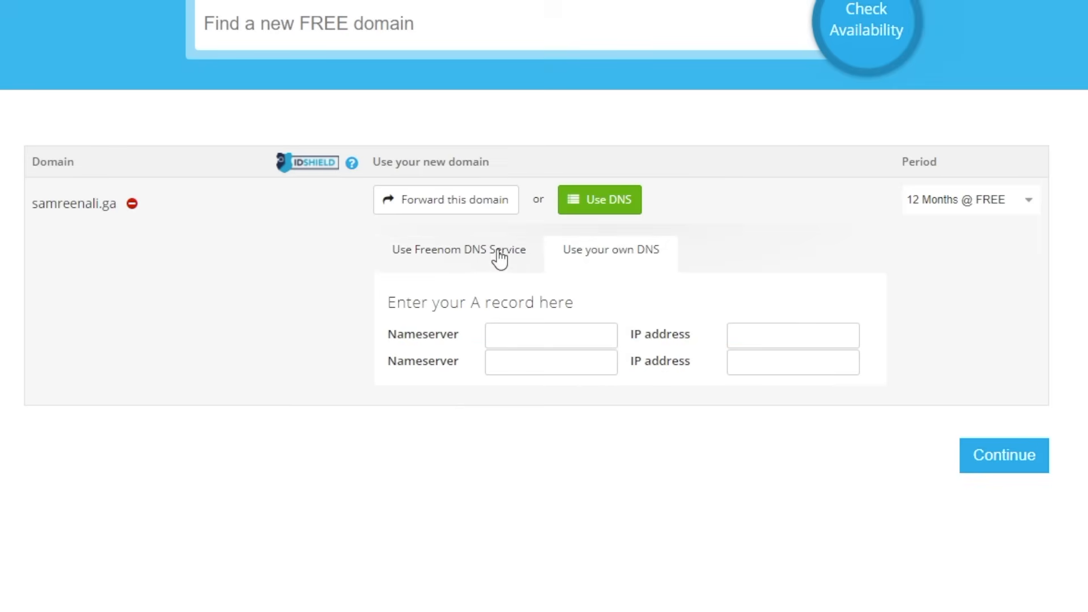
pyautogui.click(550, 334)
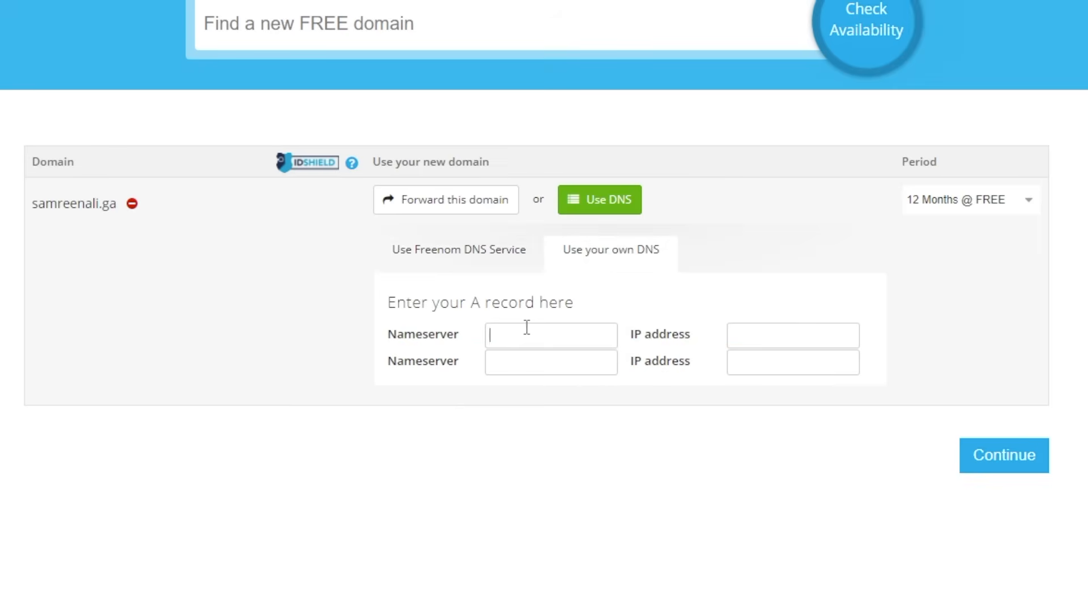
pyautogui.write('ns1.byet.org')
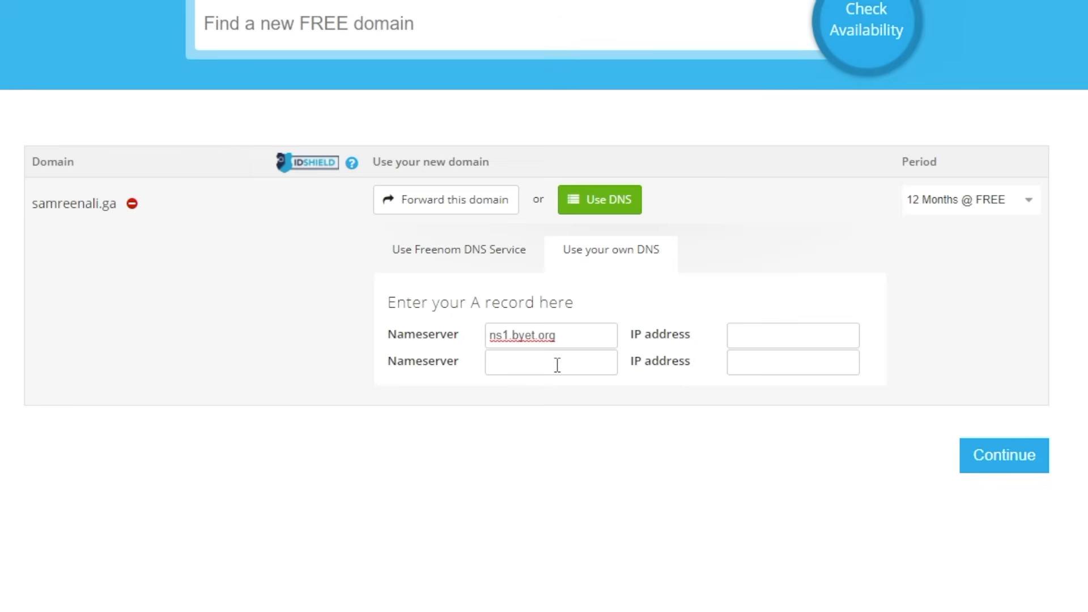
pyautogui.write('ns1.byet.org')
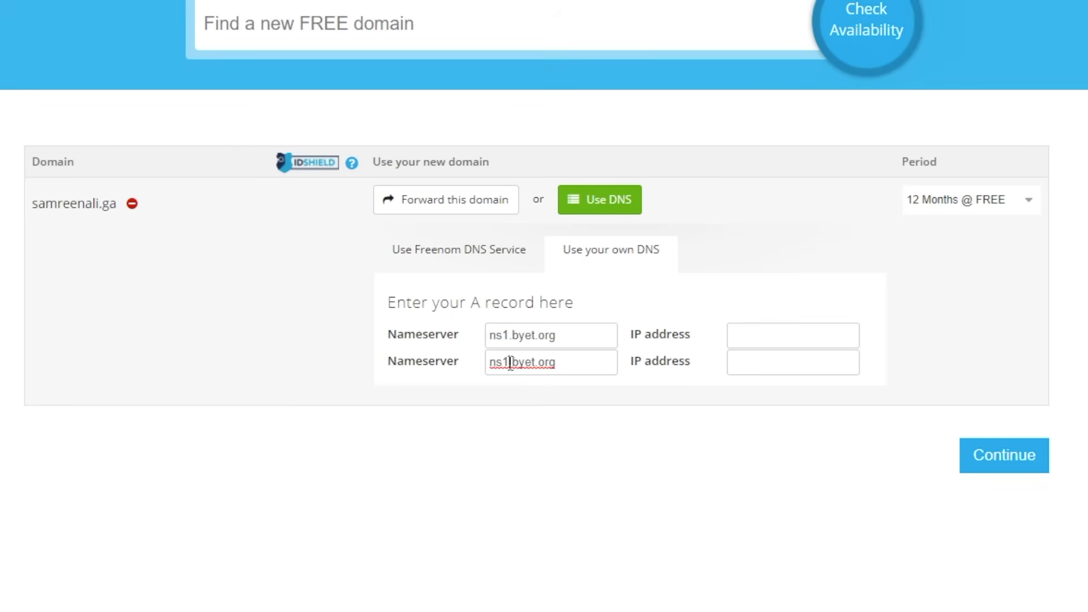
pyautogui.write('ns2.byet.org')
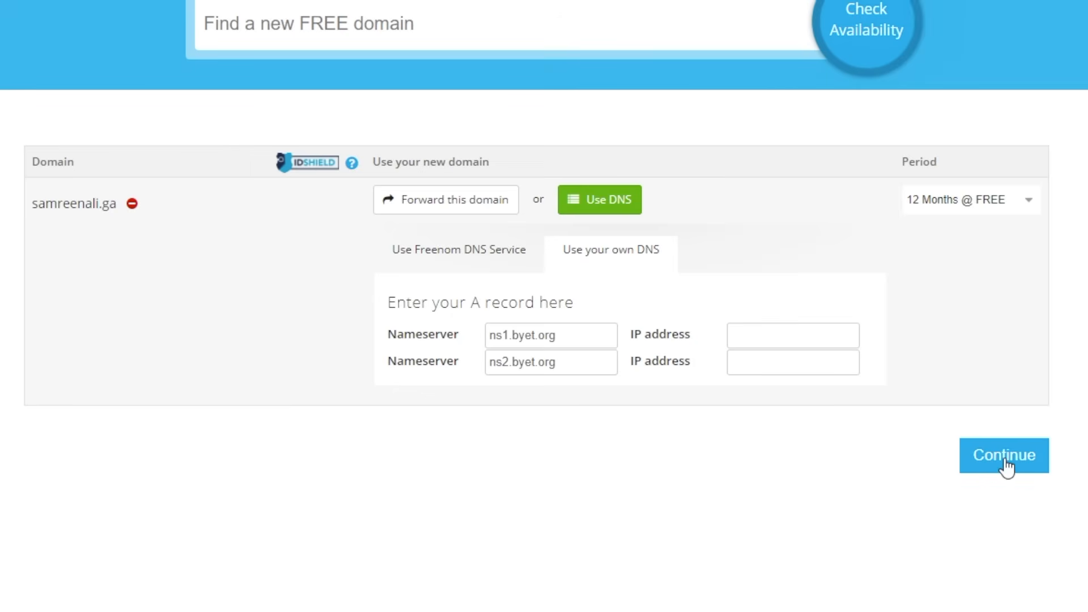
pyautogui.click(1003, 456)
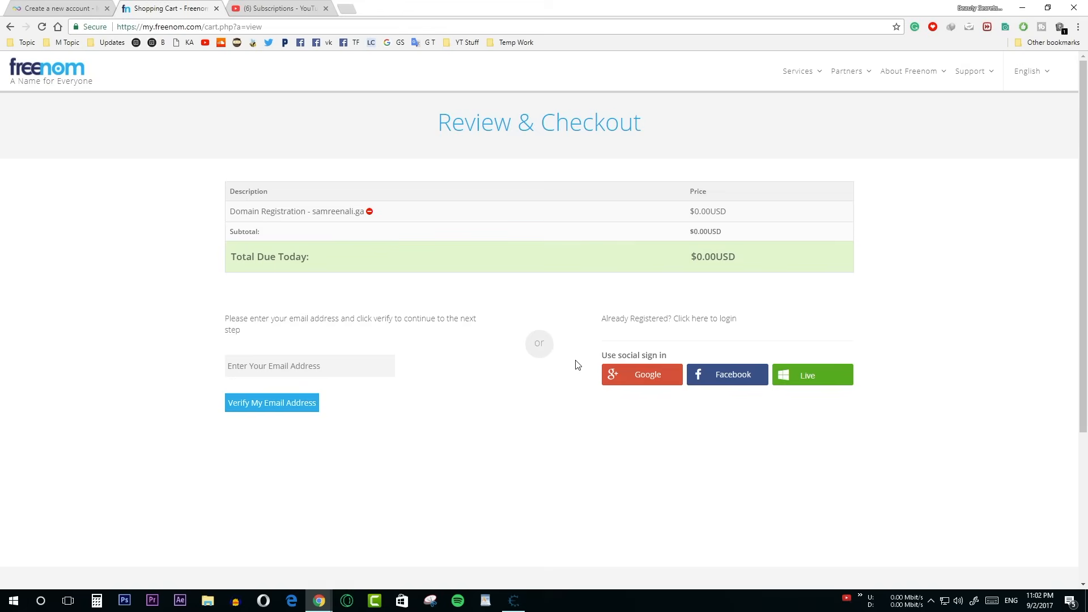
pyautogui.click(639, 374)
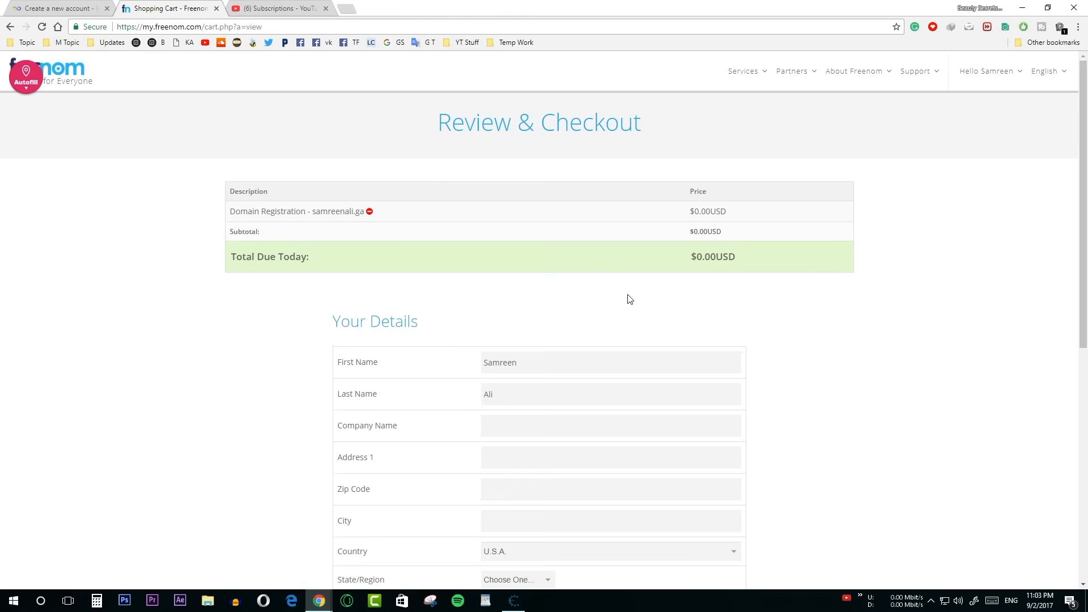
pyautogui.scroll(-3)
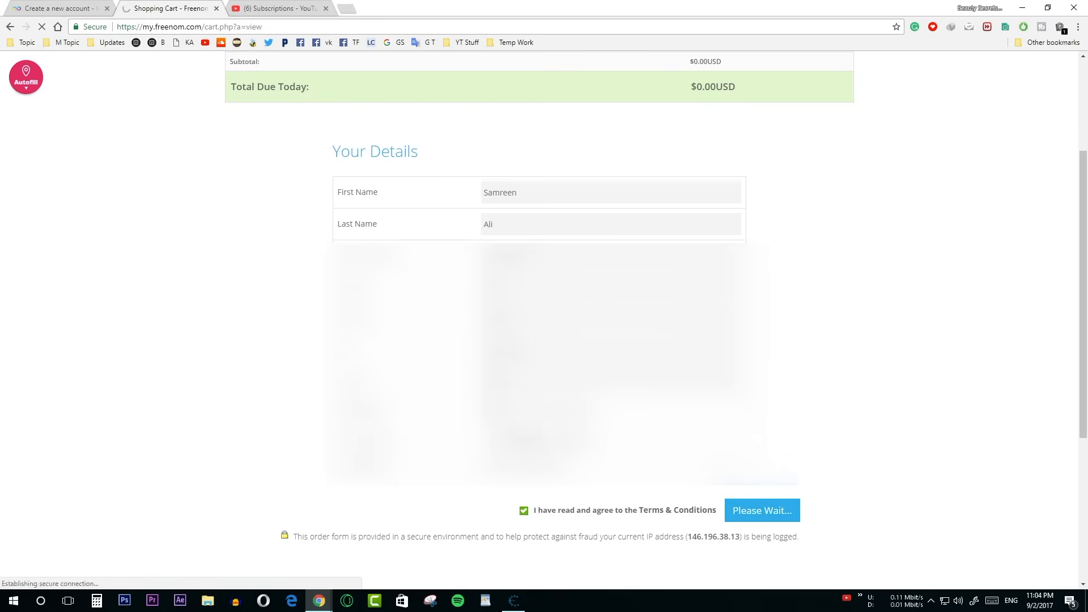
pyautogui.click(761, 510)
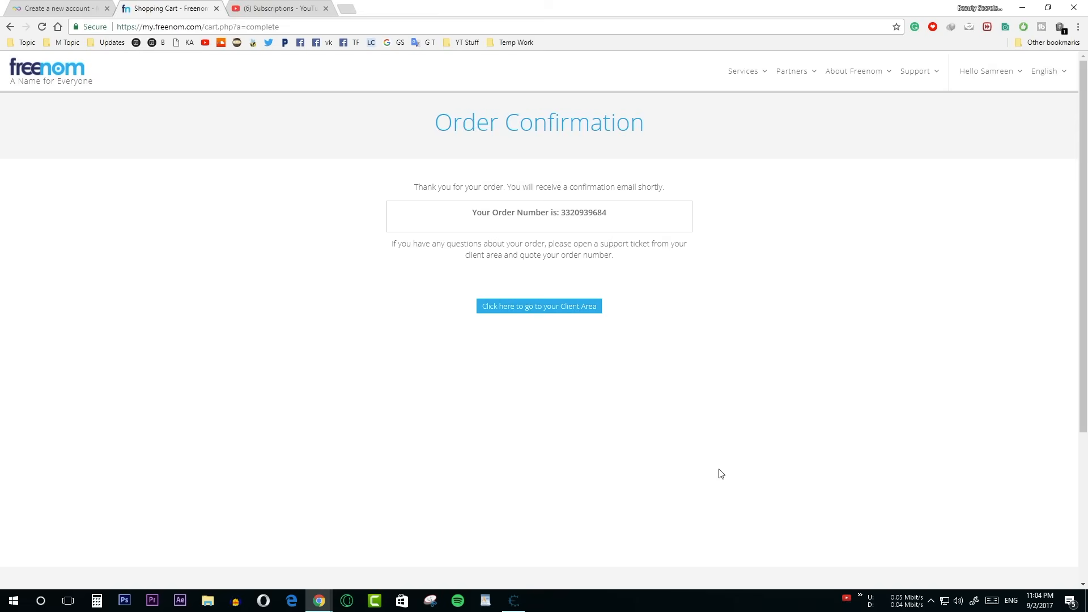
pyautogui.moveTo(716, 405)
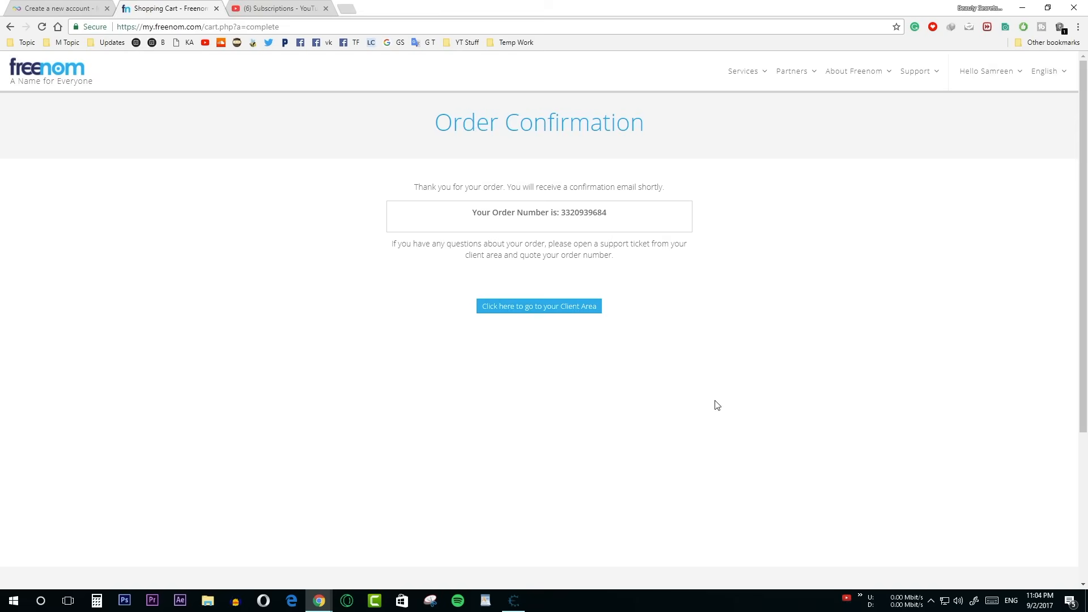
# Go to the Freenom client area and view My Domains under Services
pyautogui.click(538, 306)
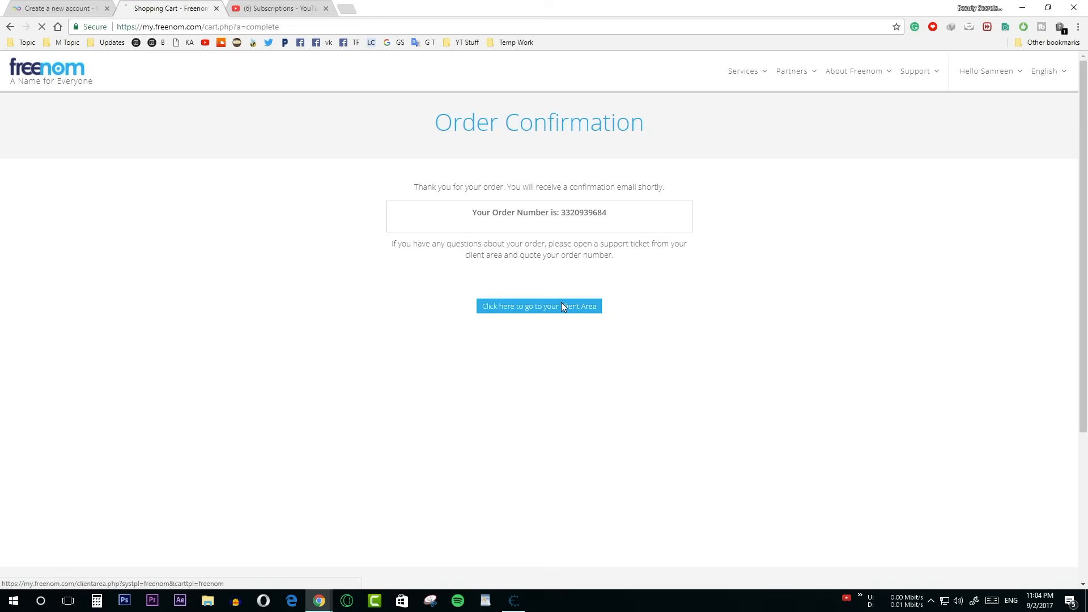
pyautogui.click(539, 306)
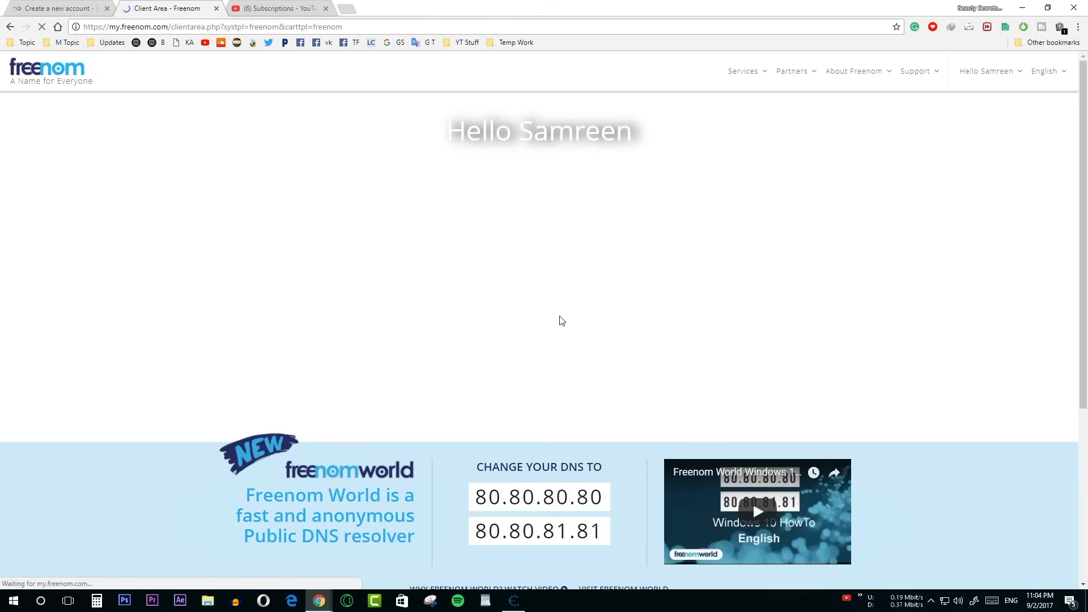
pyautogui.click(743, 70)
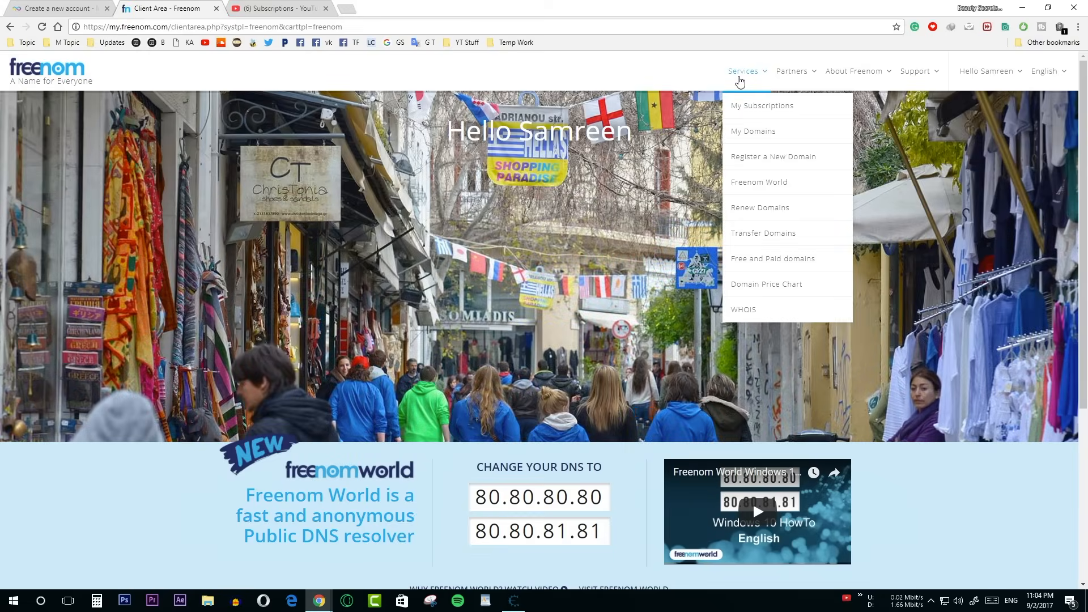
pyautogui.moveTo(753, 131)
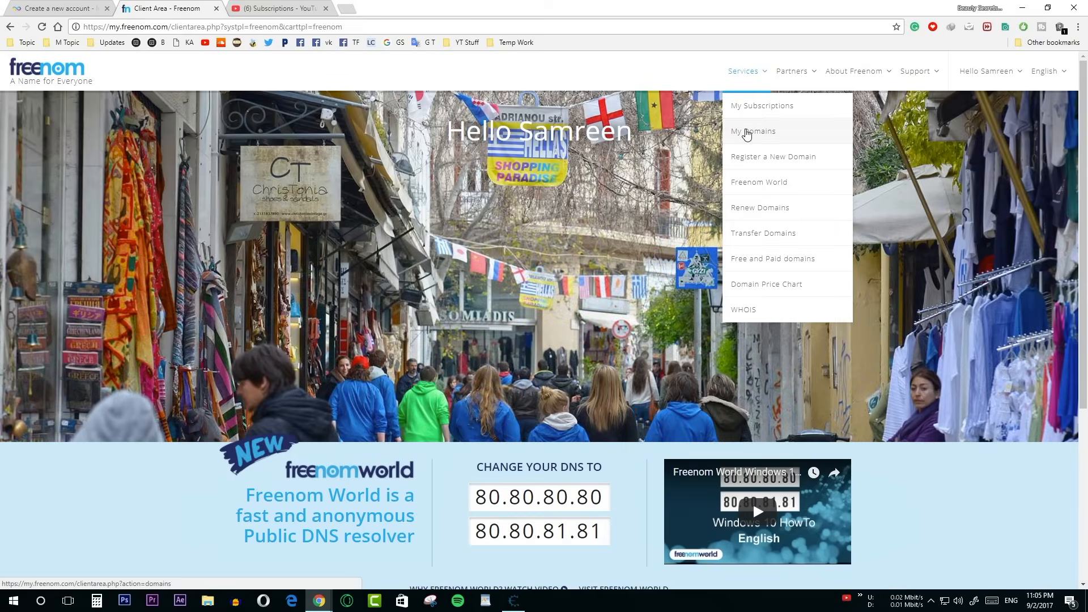
pyautogui.click(752, 132)
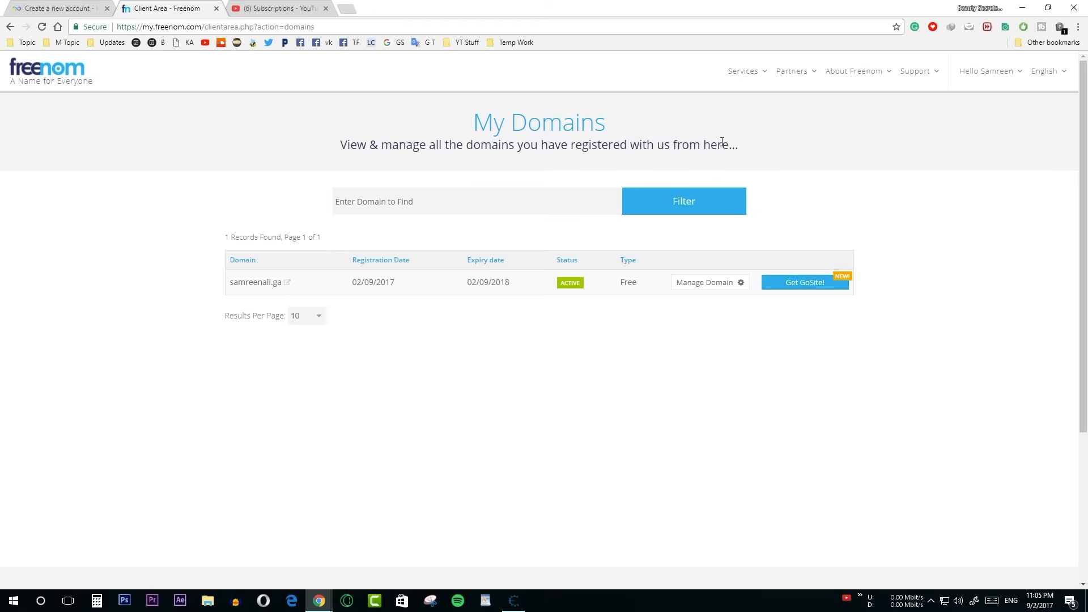
pyautogui.click(704, 282)
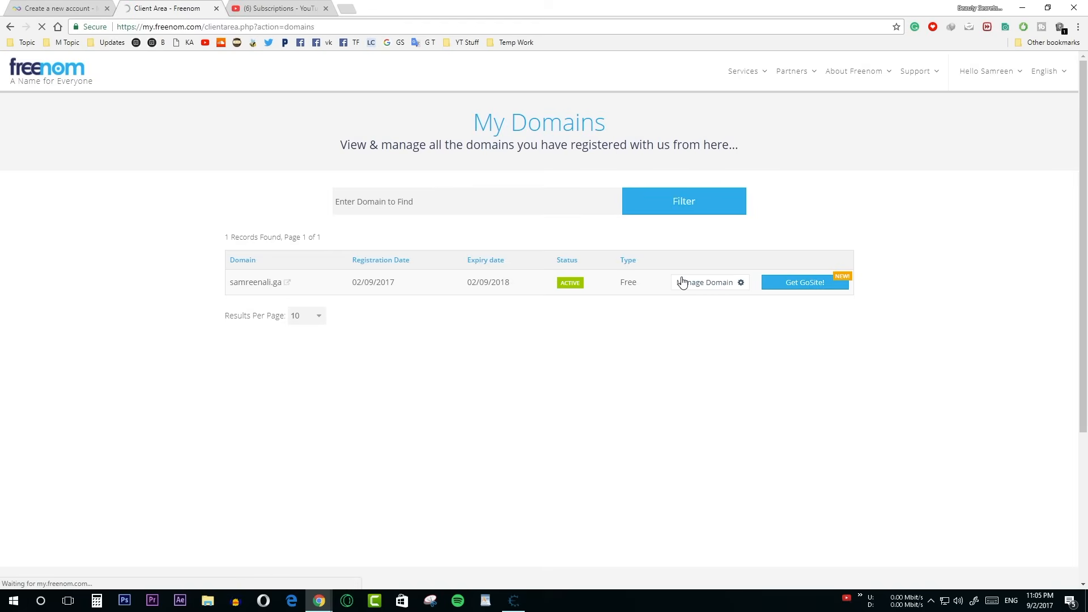
pyautogui.click(706, 282)
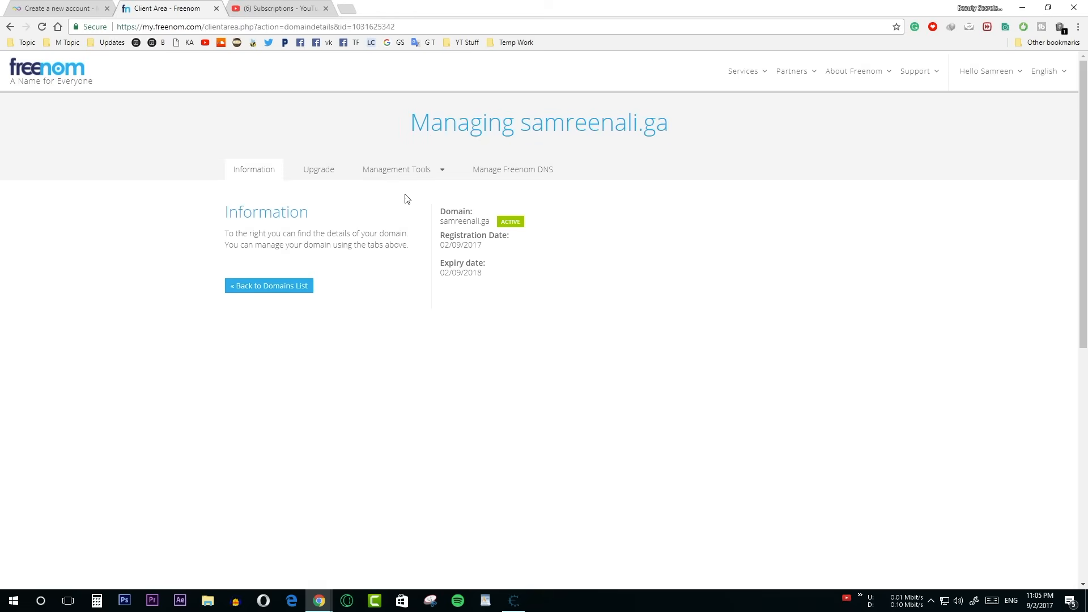
pyautogui.click(397, 168)
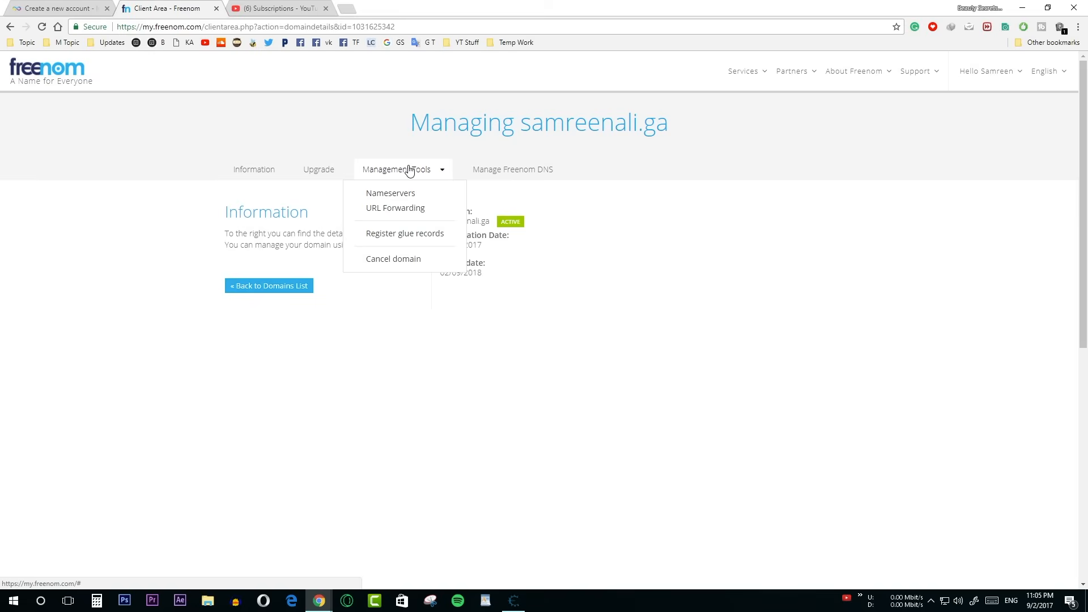
pyautogui.click(391, 193)
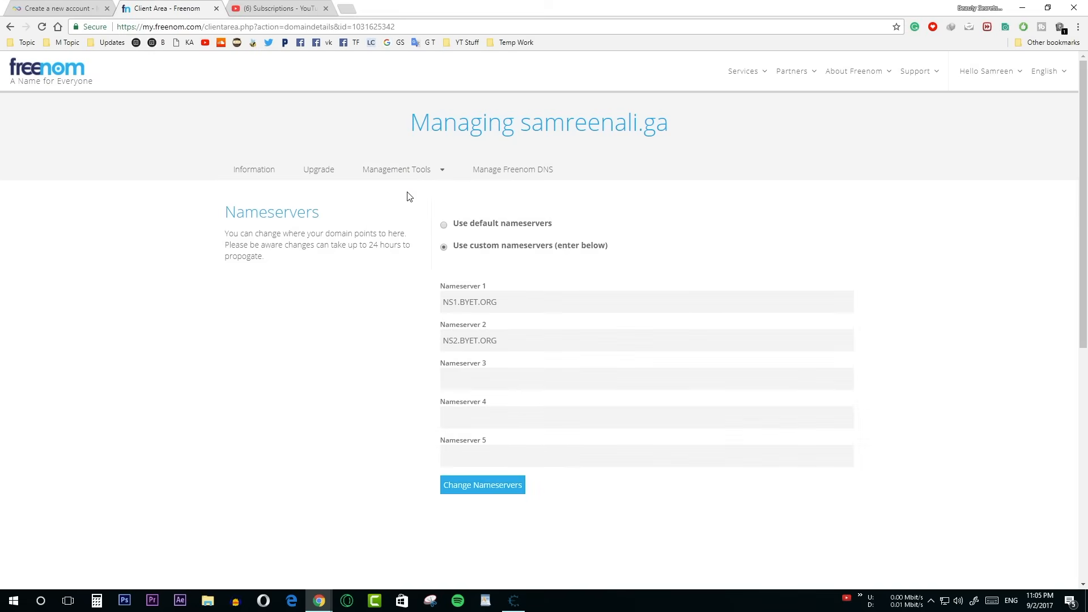
pyautogui.moveTo(423, 206)
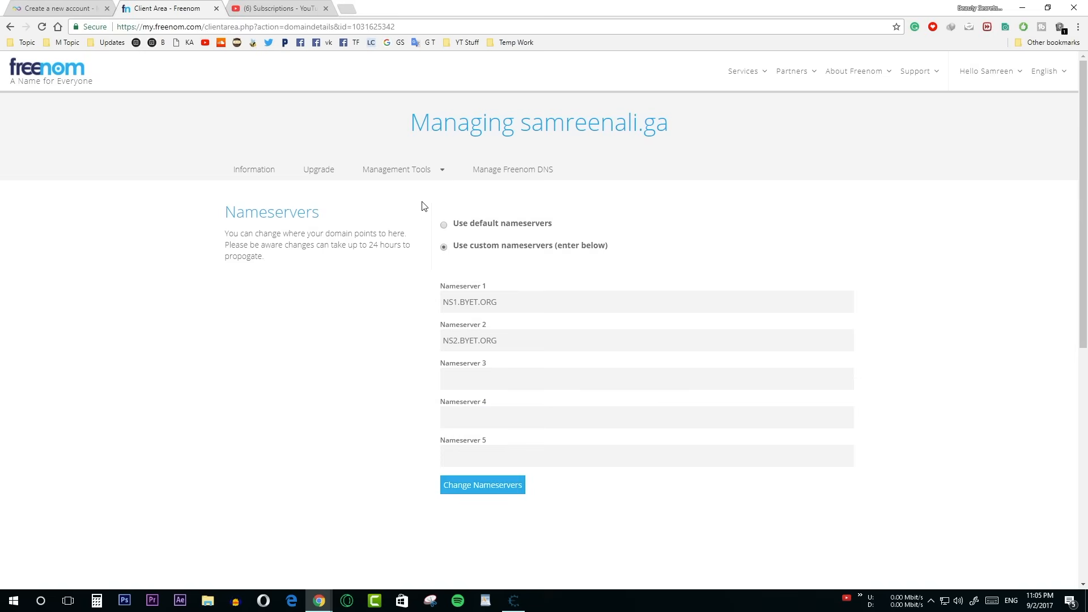
pyautogui.doubleClick(469, 302)
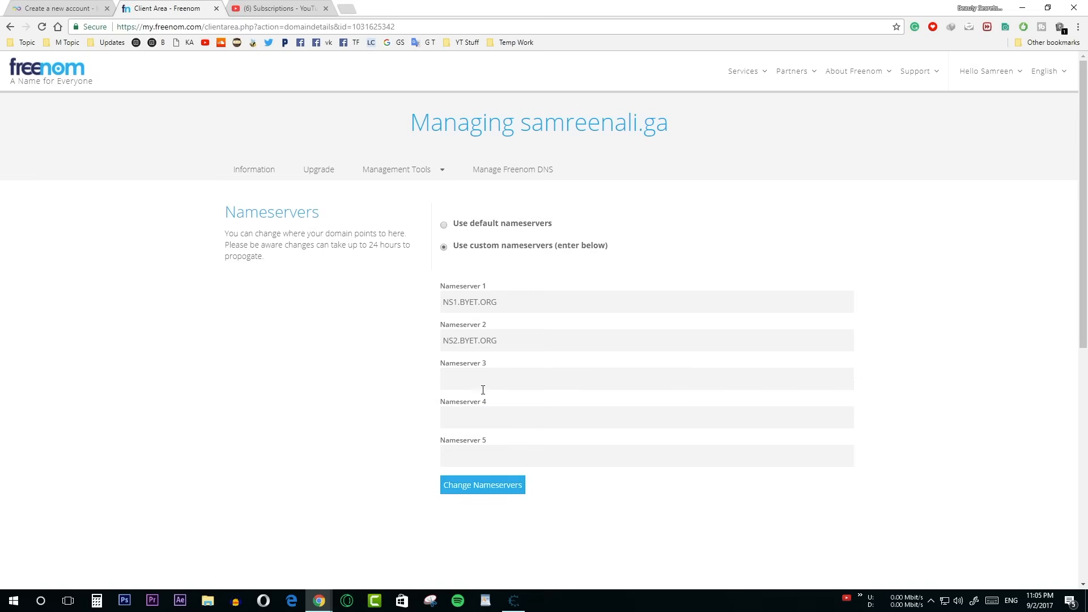
# Enter custom nameservers NS1 to NS5.BYET.ORG and submit the nameserver change
pyautogui.write('NS1.BYET.ORG')
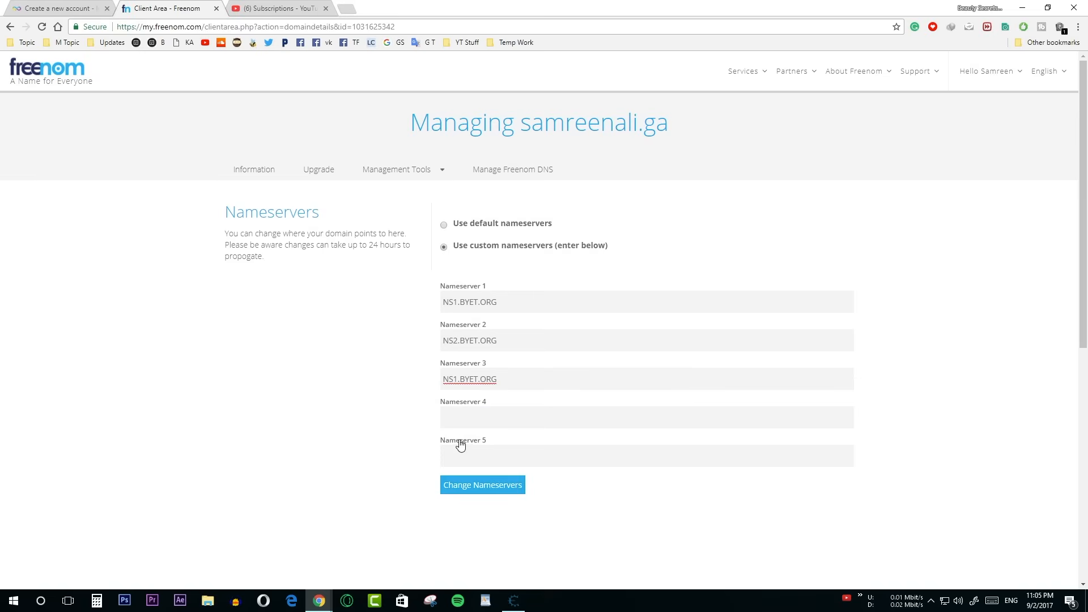
pyautogui.write('NS1.BYET.ORG')
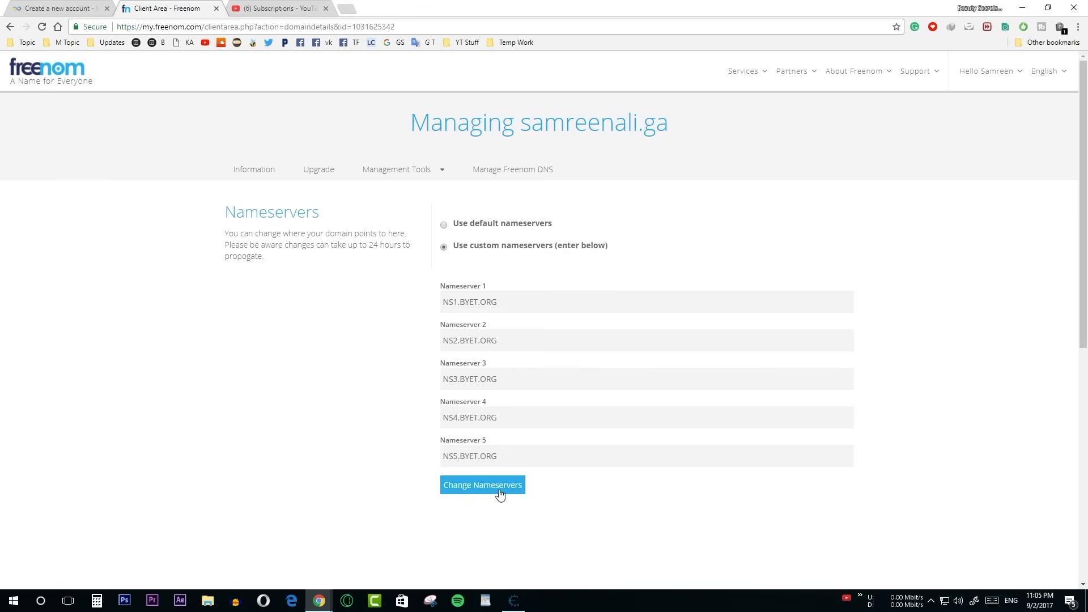
pyautogui.click(483, 483)
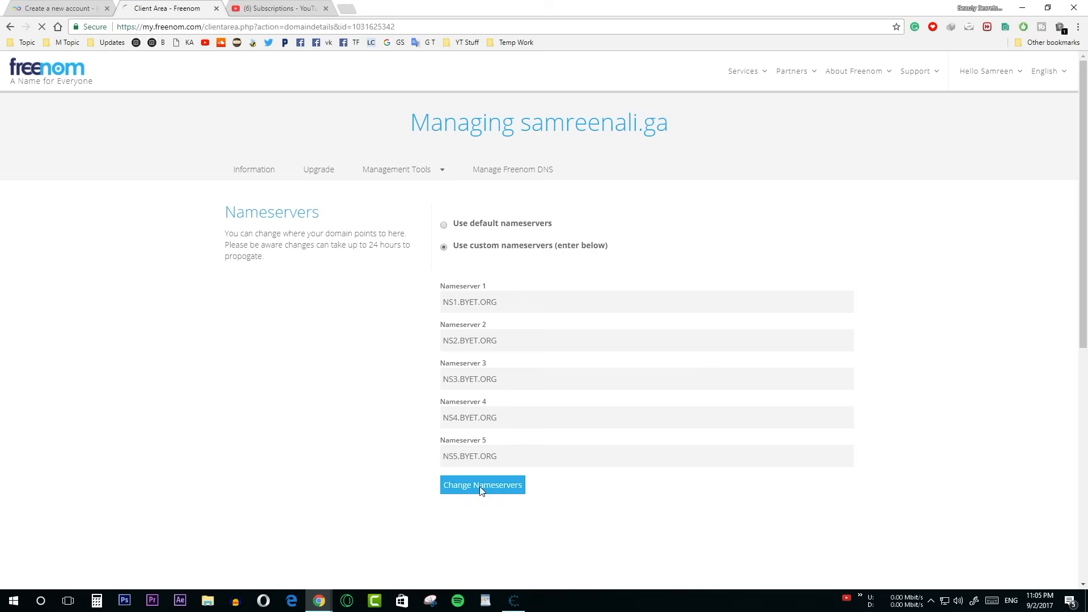
pyautogui.click(482, 484)
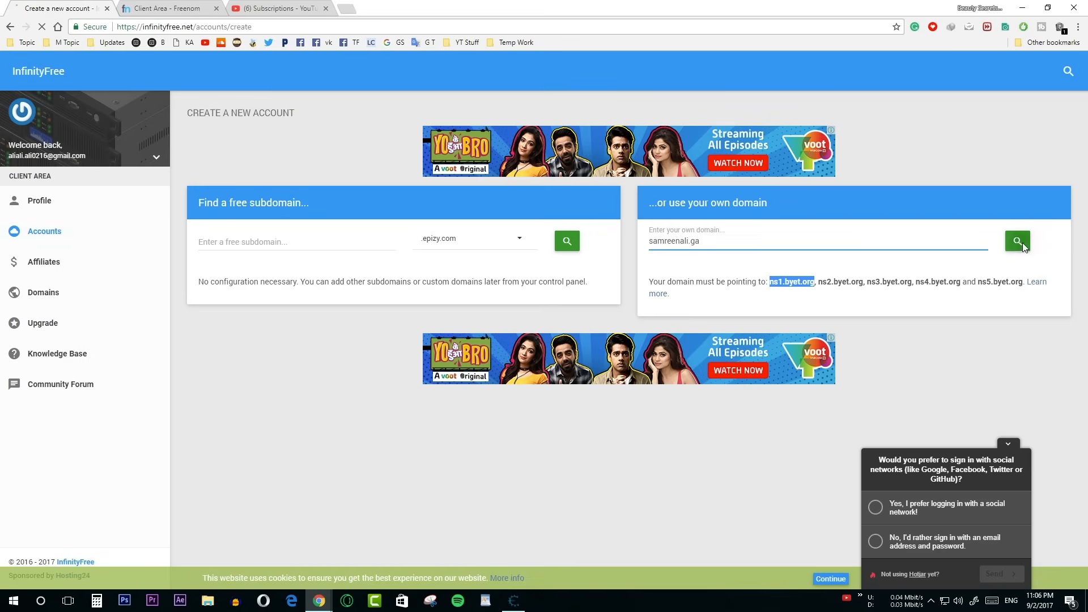
pyautogui.click(1018, 240)
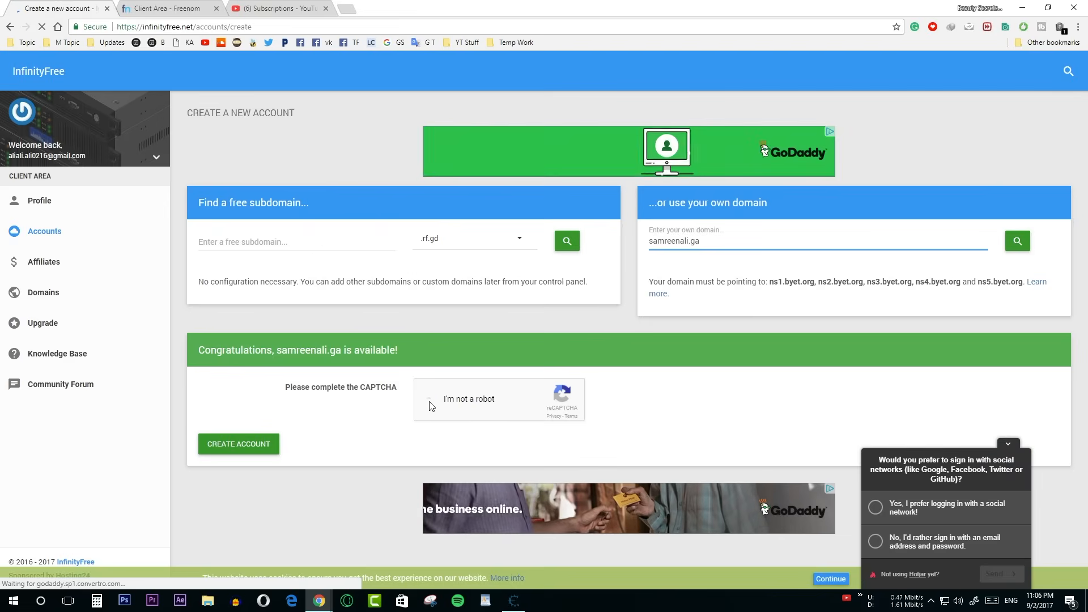
pyautogui.click(431, 398)
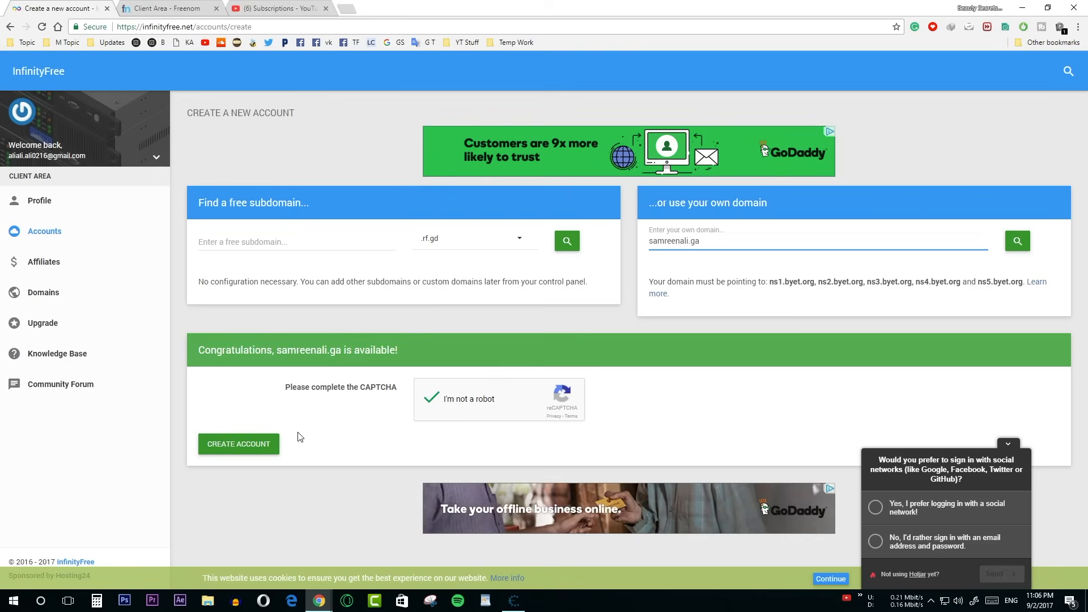
pyautogui.click(237, 443)
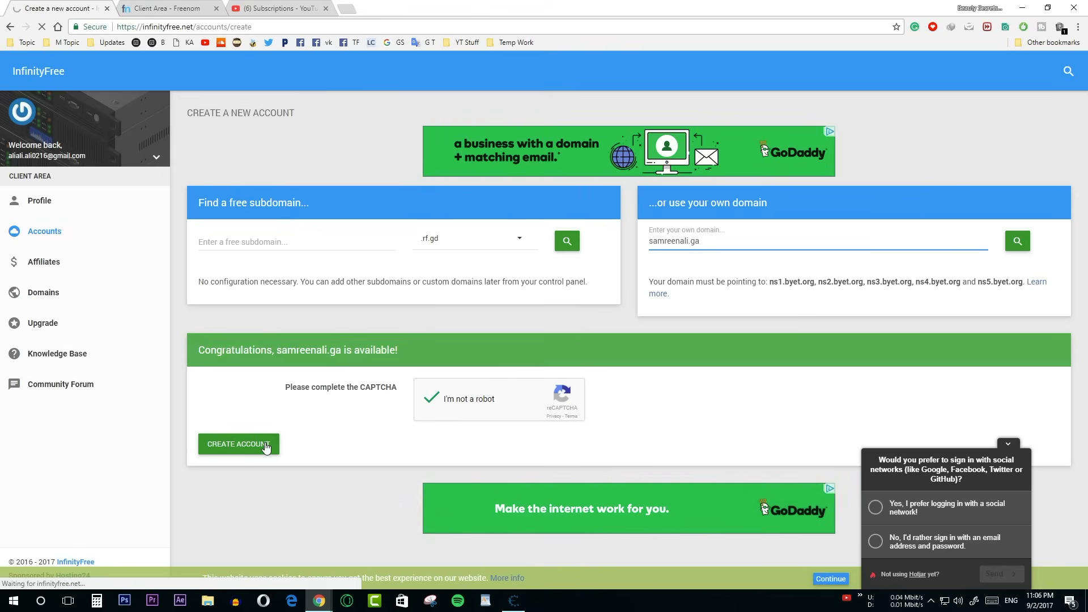
pyautogui.click(238, 444)
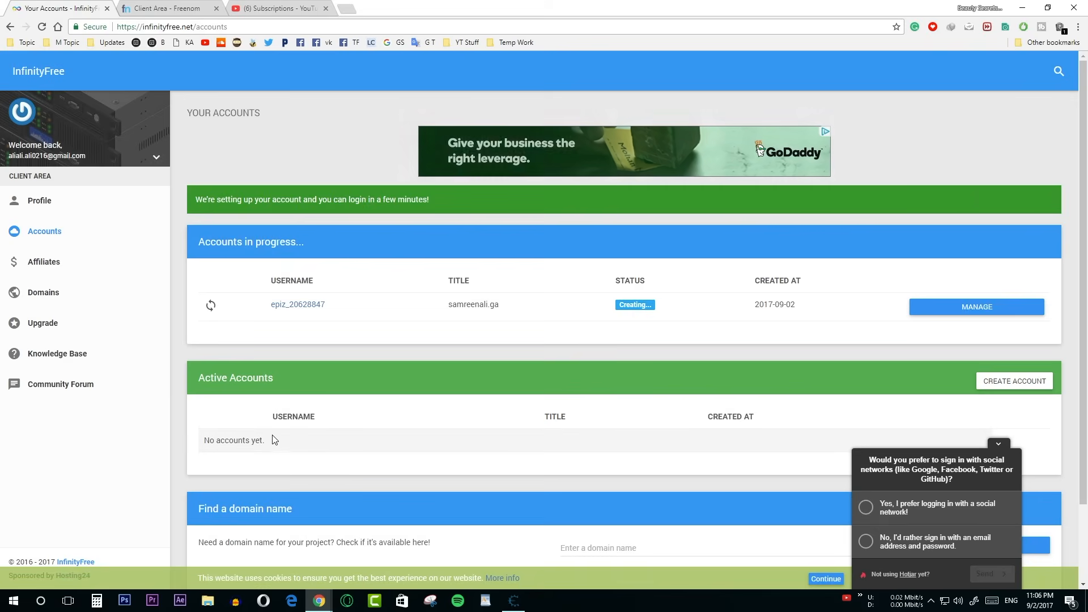
pyautogui.click(325, 8)
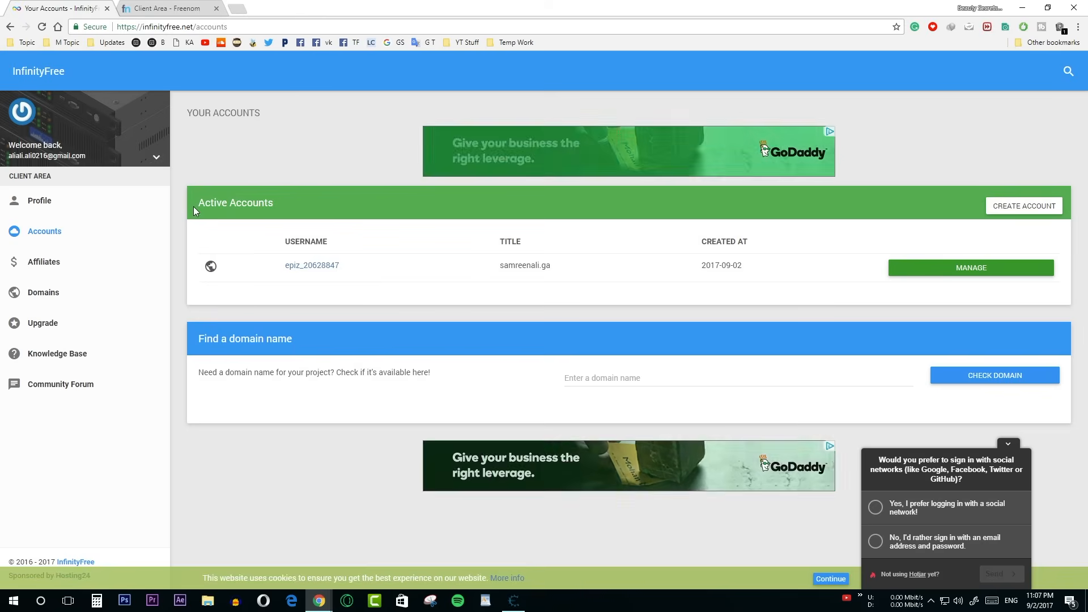
pyautogui.click(970, 267)
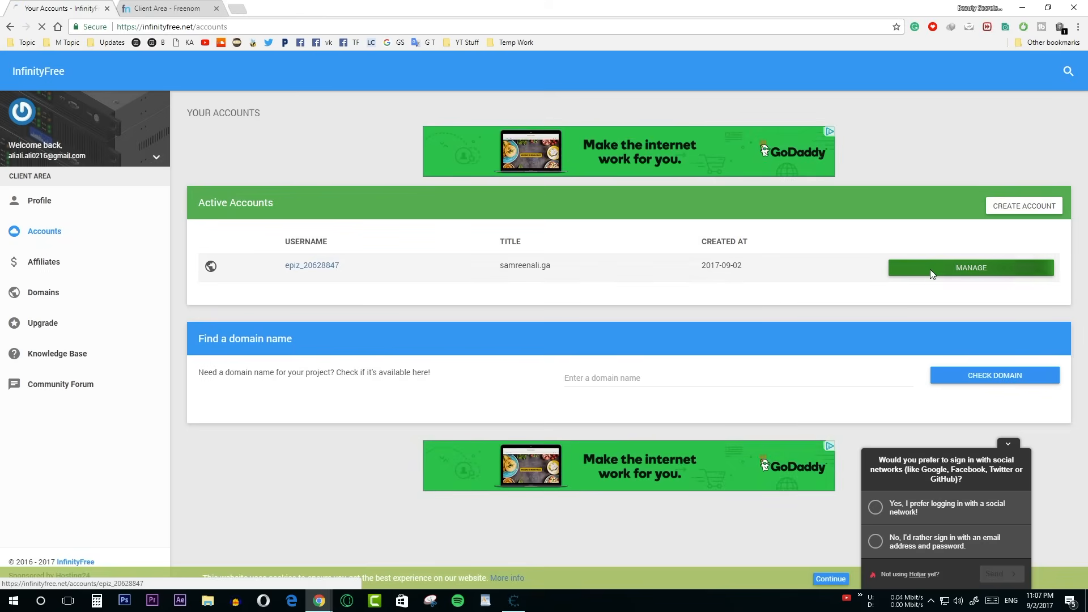
pyautogui.click(970, 268)
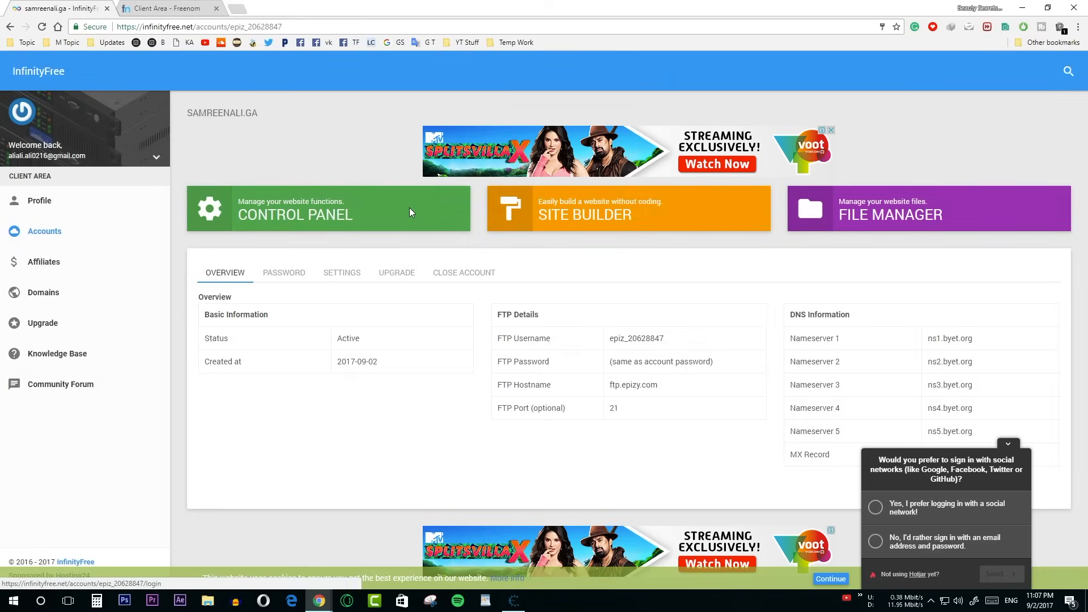
# From the Control Panel, find 'Soft' and launch the Softaculous Apps Installer
pyautogui.click(328, 209)
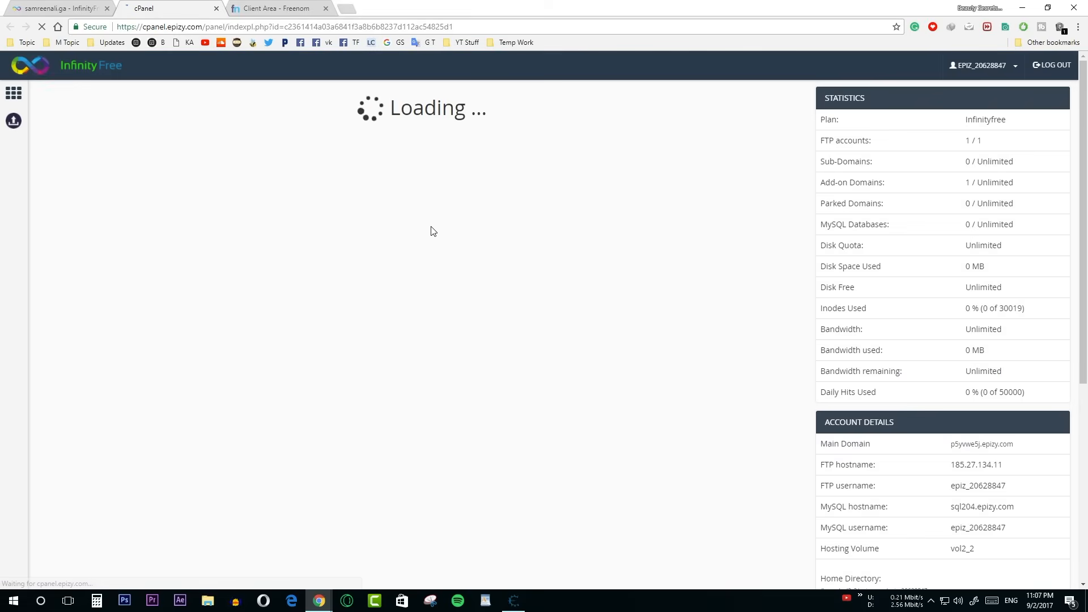
pyautogui.moveTo(425, 229)
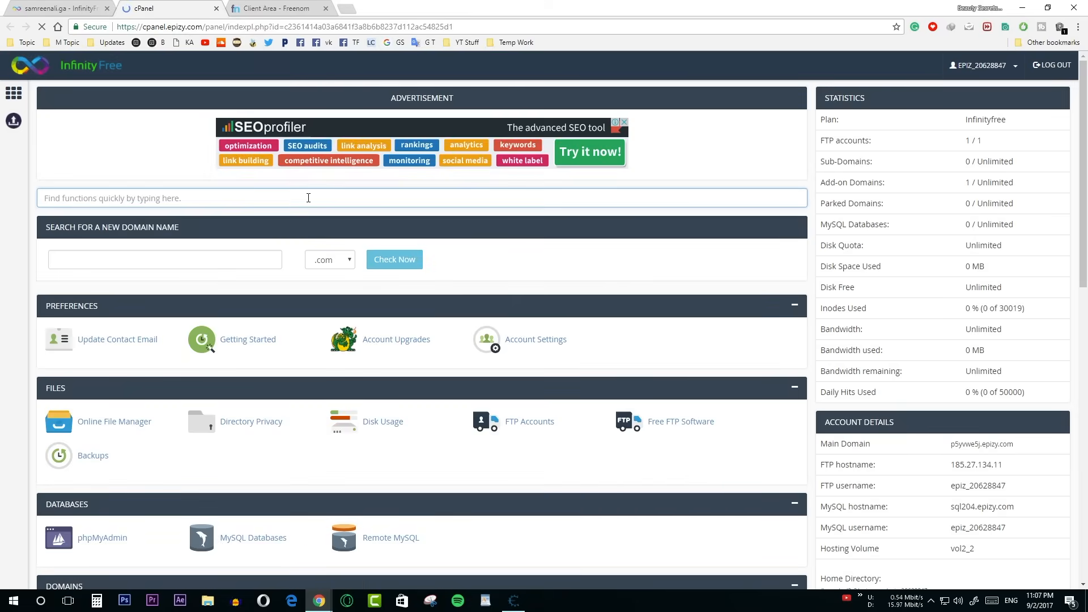
pyautogui.write('Soft')
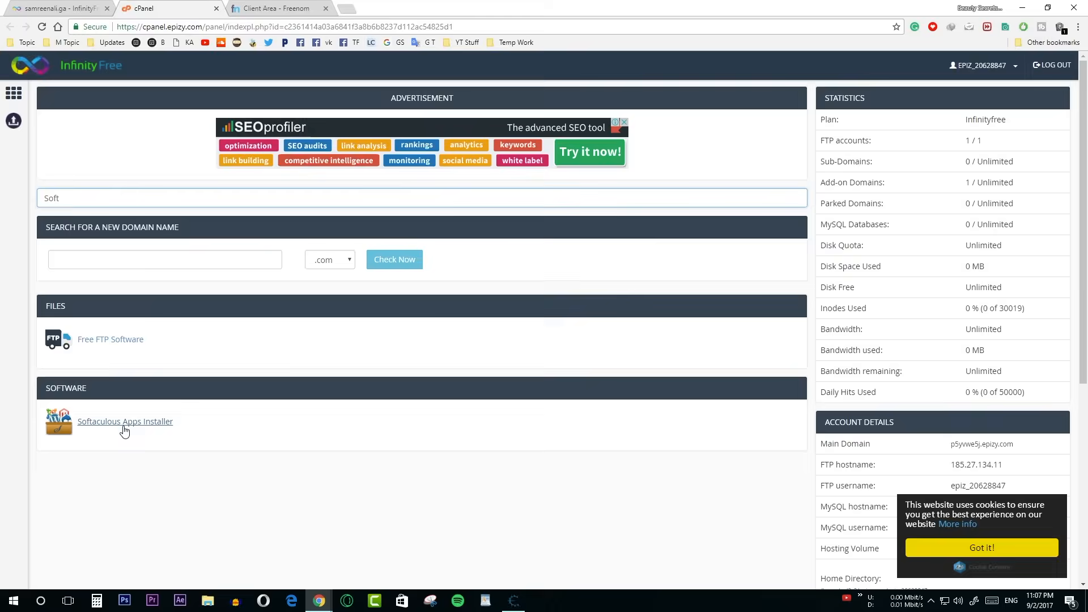
pyautogui.click(125, 422)
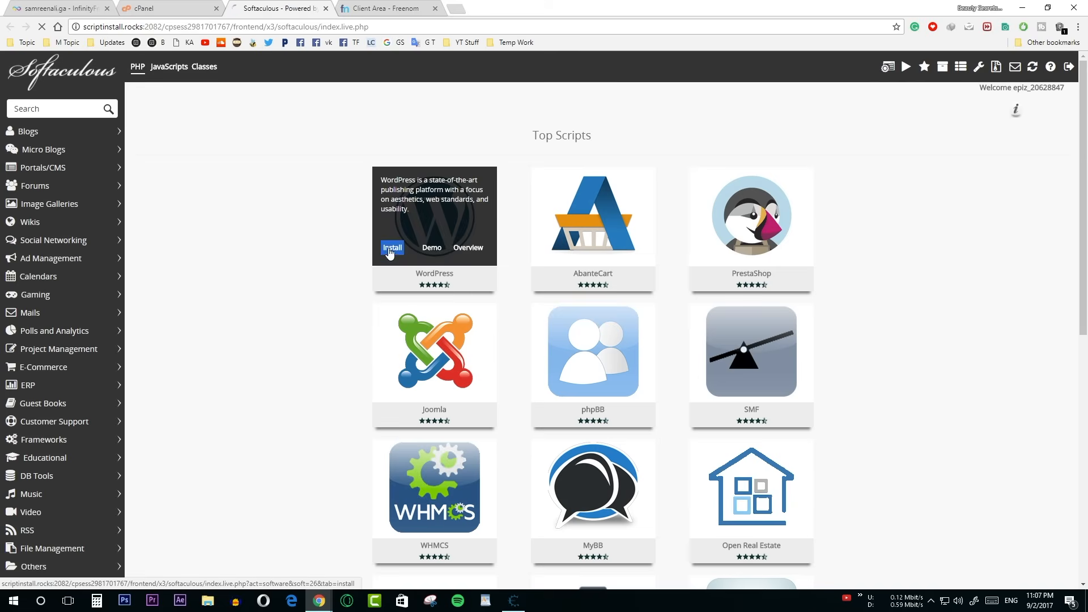
pyautogui.click(392, 249)
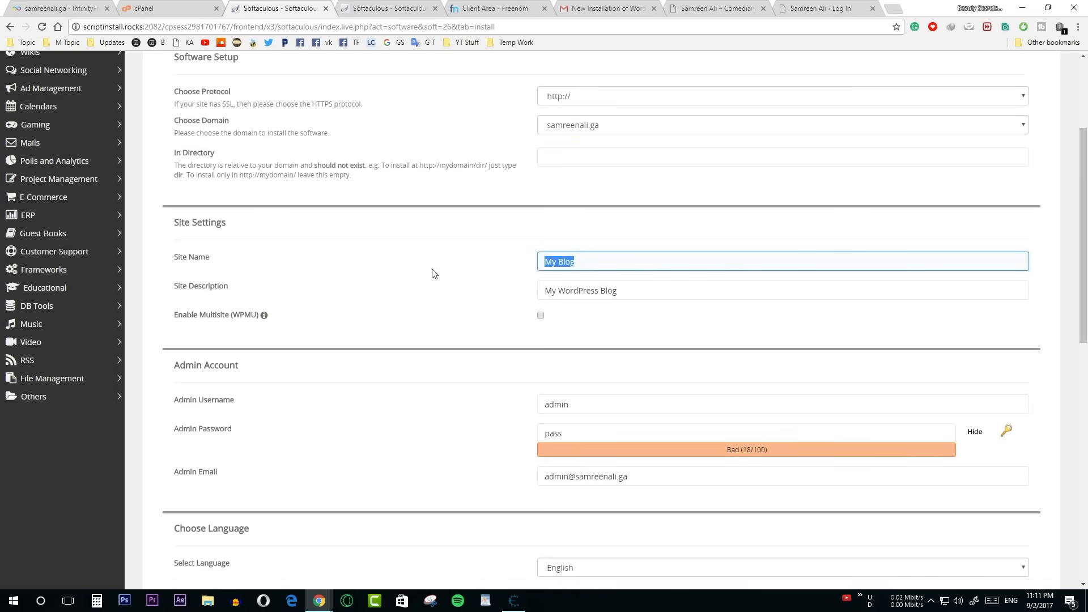
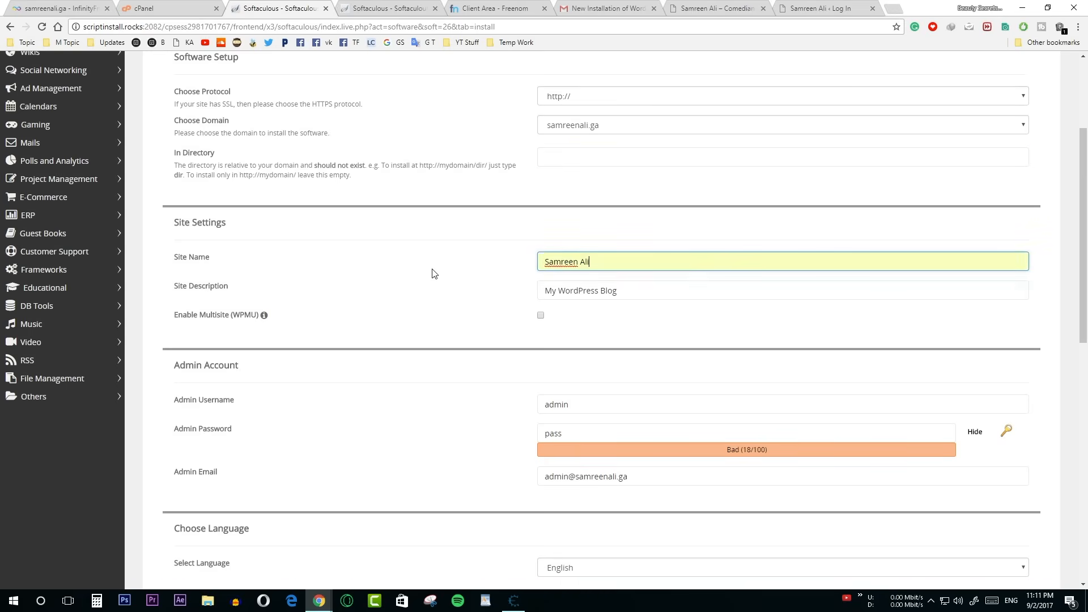
pyautogui.write('Comdedian Here')
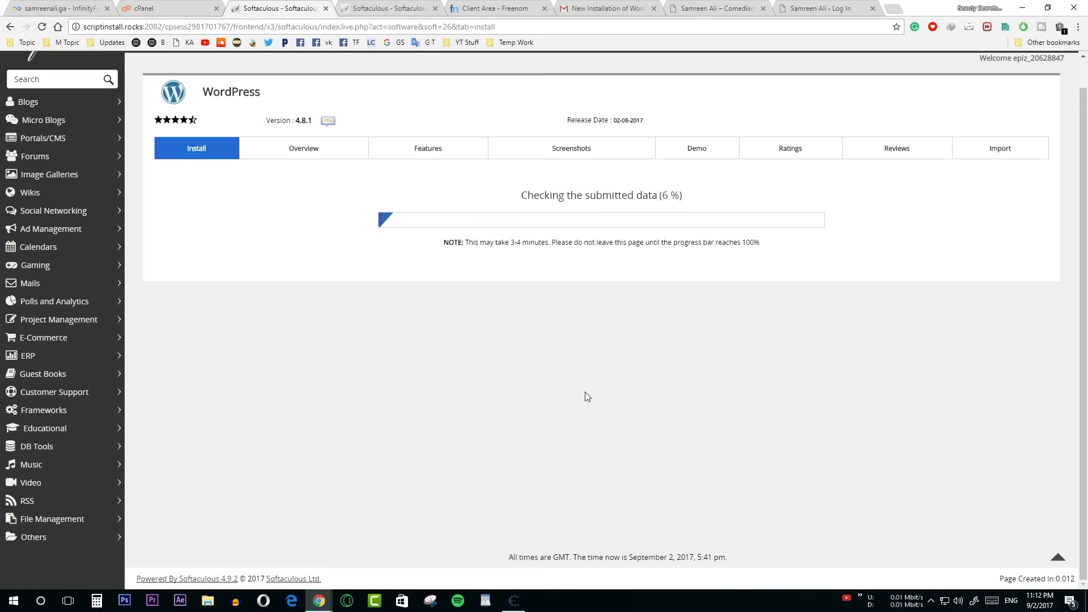
pyautogui.moveTo(590, 390)
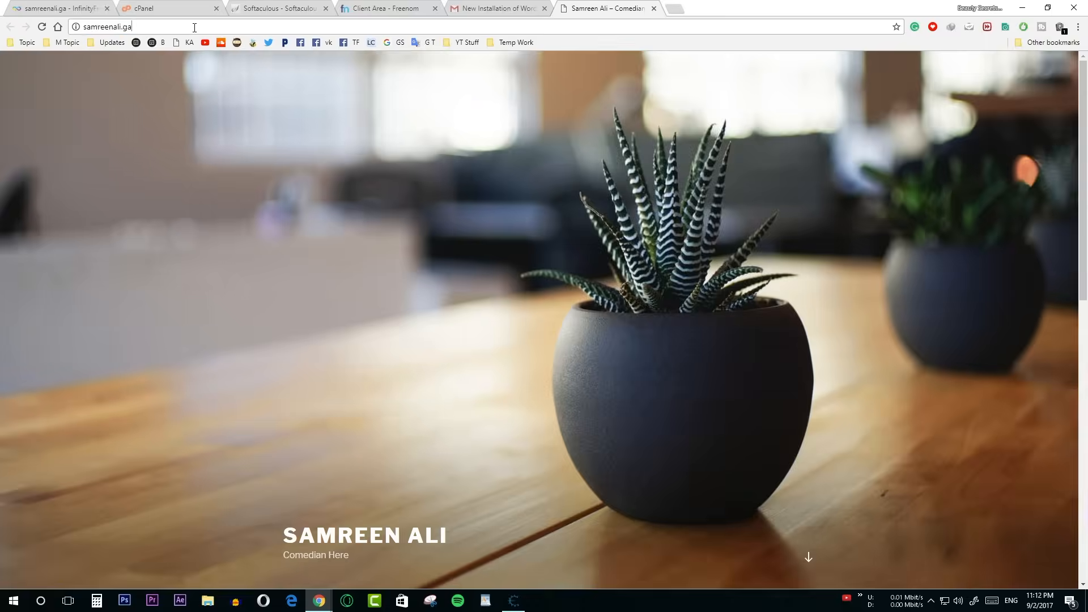
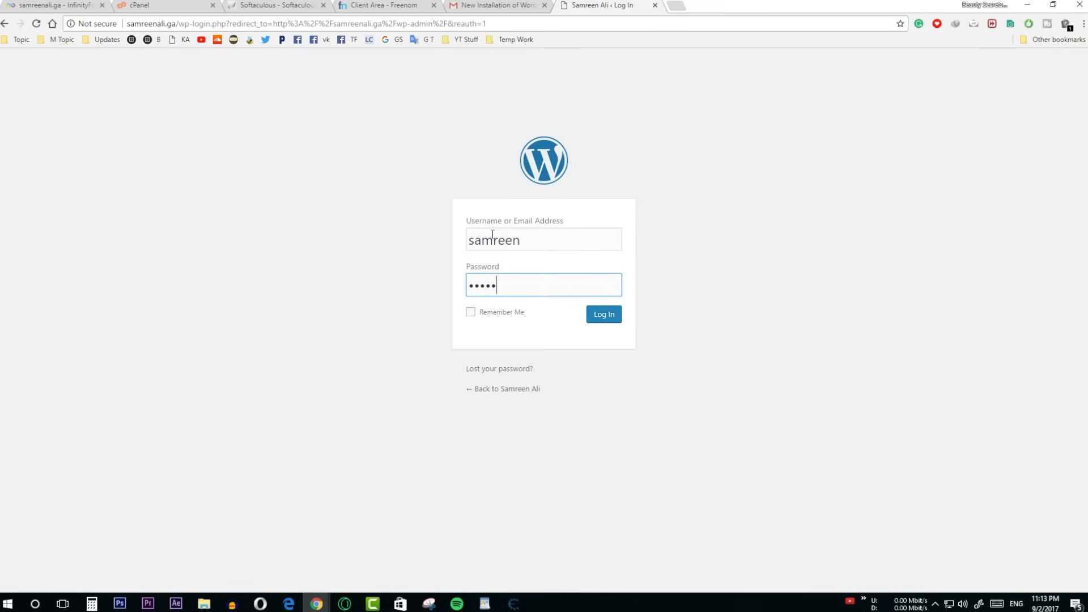
pyautogui.click(601, 314)
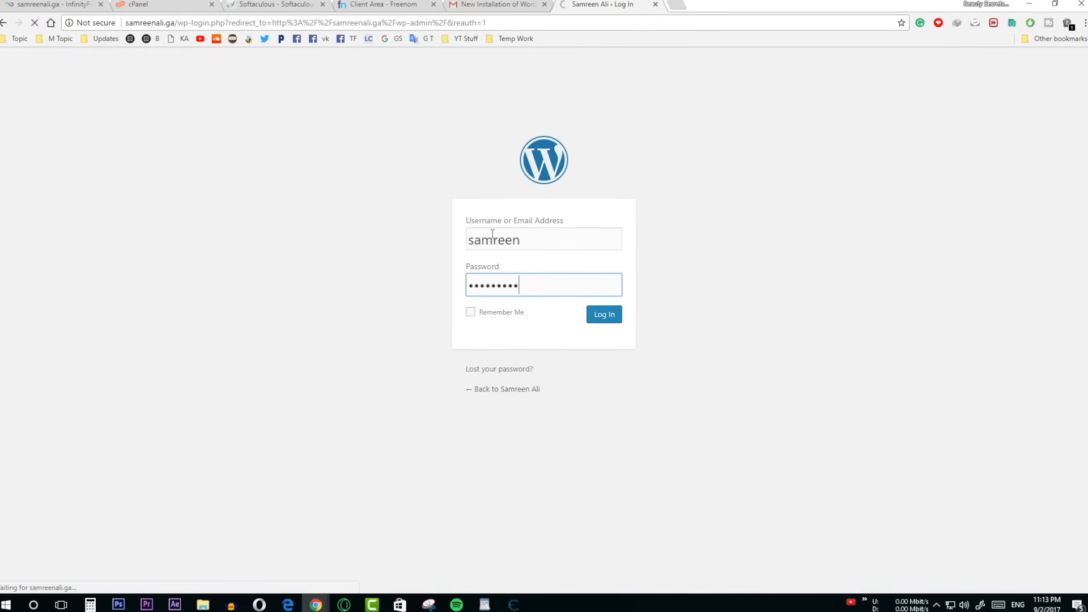
pyautogui.click(603, 314)
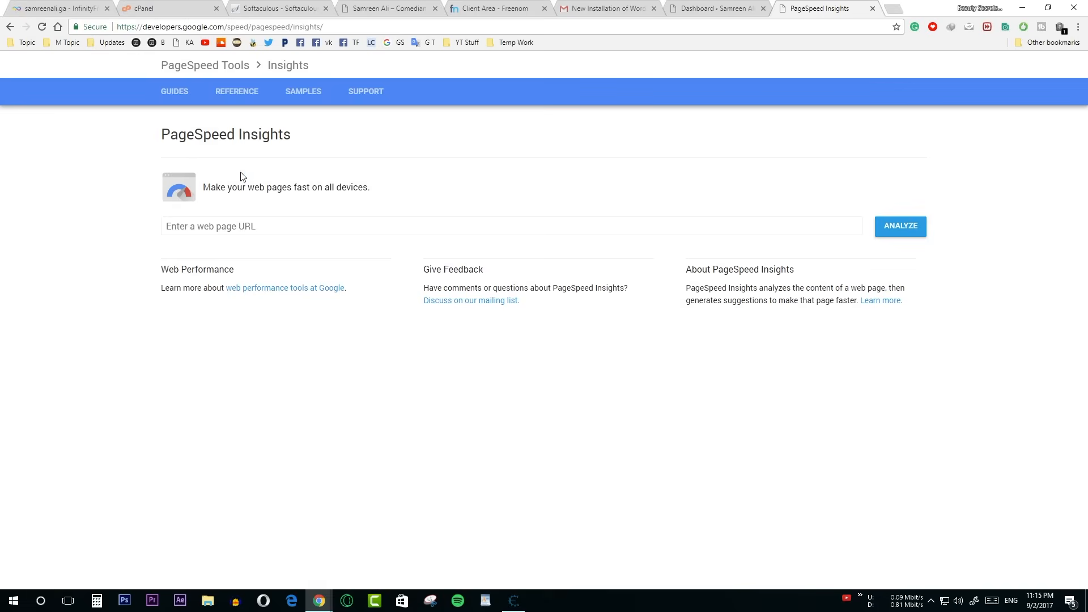
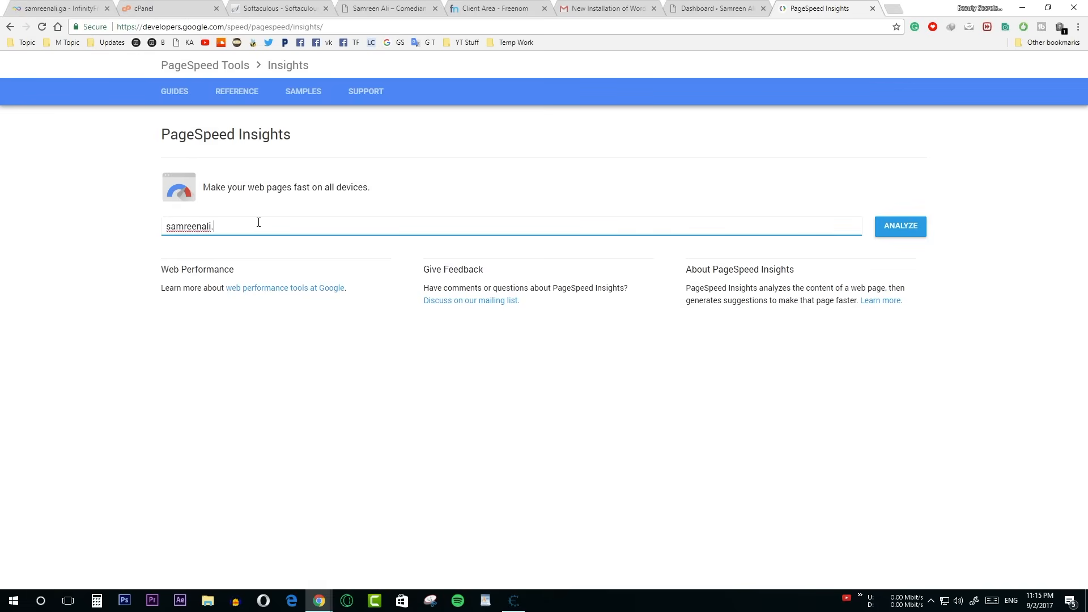
pyautogui.click(900, 225)
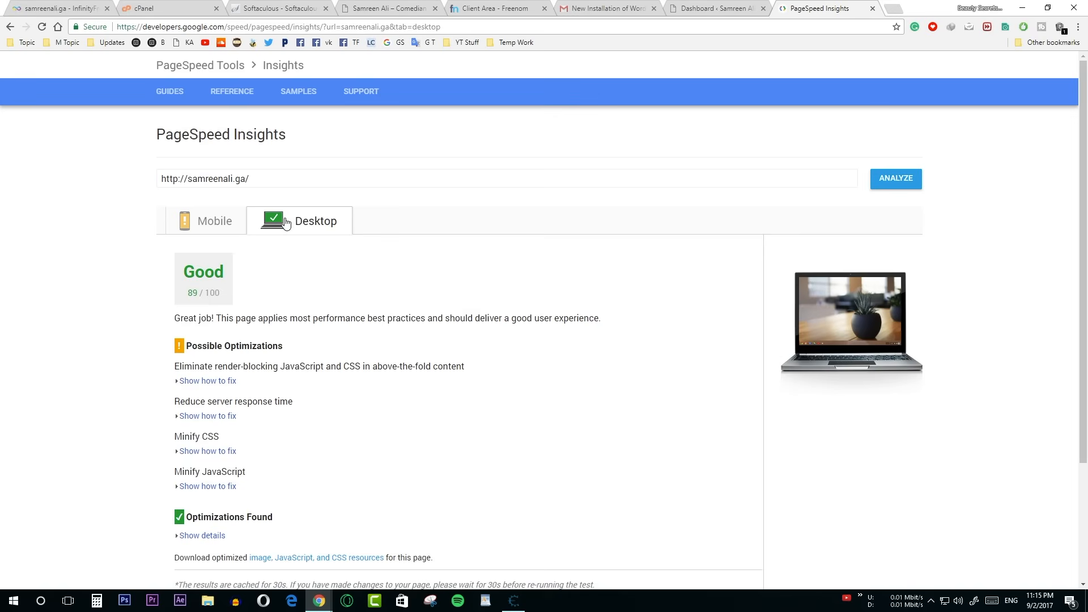
pyautogui.click(716, 8)
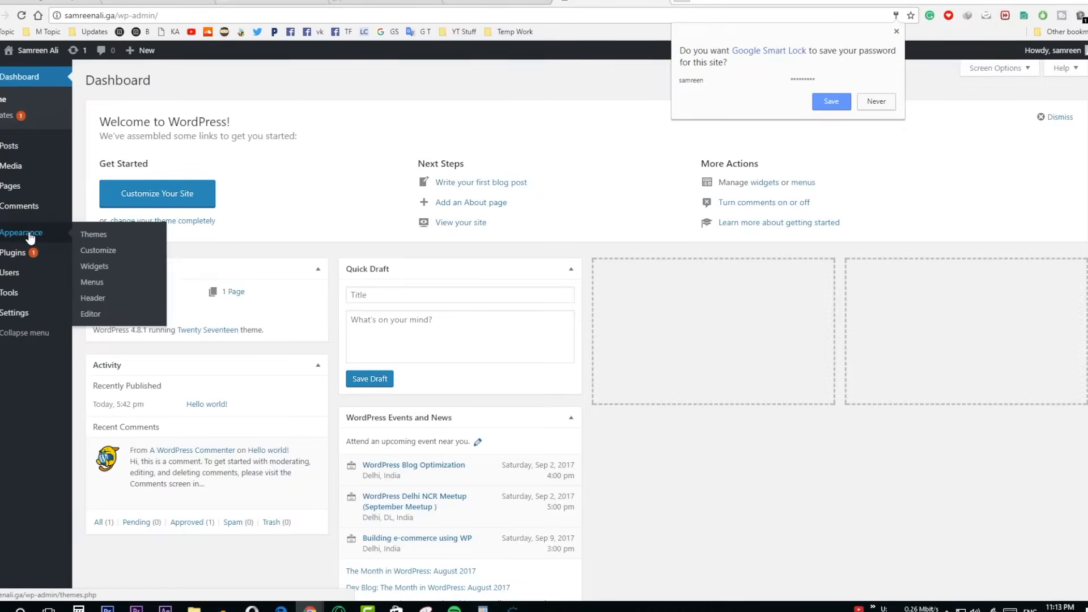
# Browse the Add Themes page, then scroll the live site's posts page with Hello world!
pyautogui.click(94, 234)
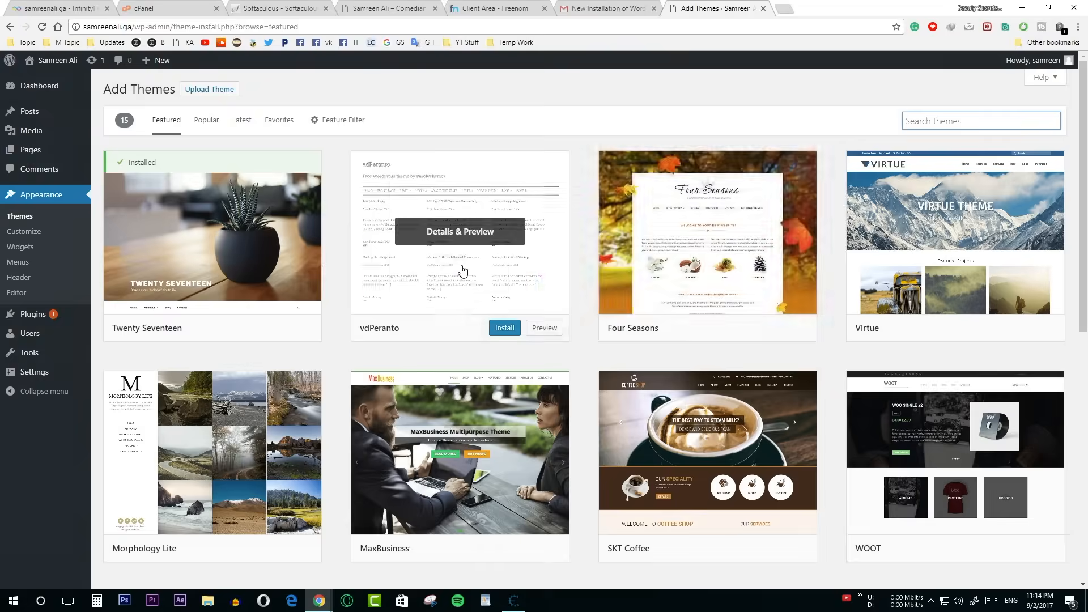
pyautogui.scroll(-3)
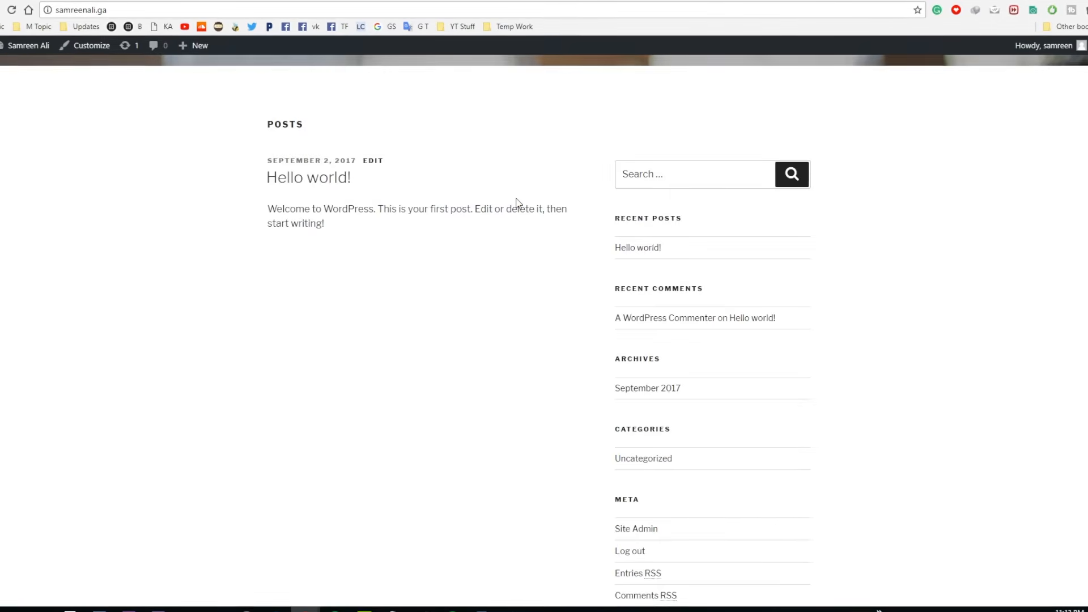
pyautogui.scroll(-3)
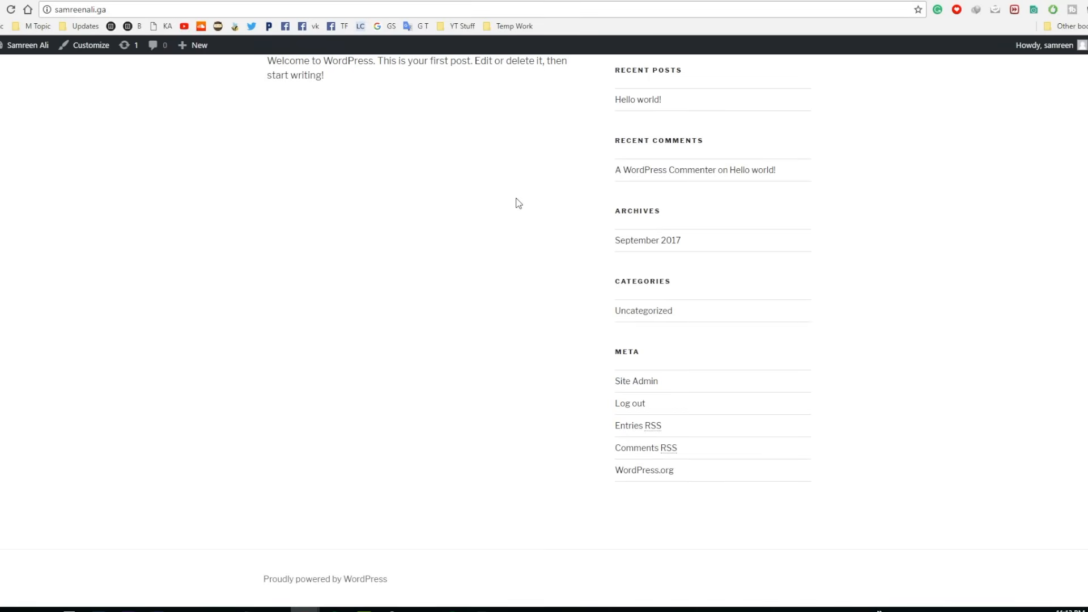